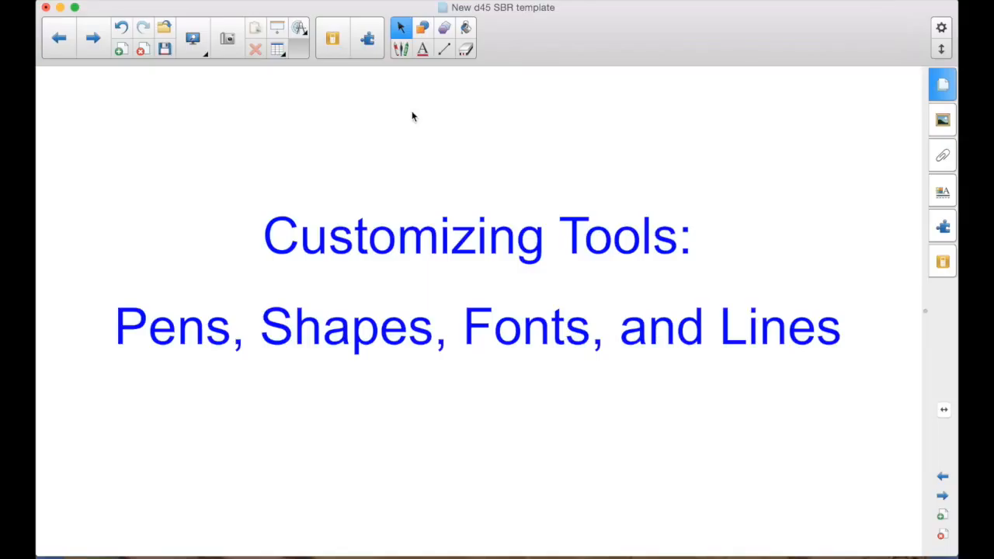
{"action": "mouse_move", "coordinate": [401, 50]}
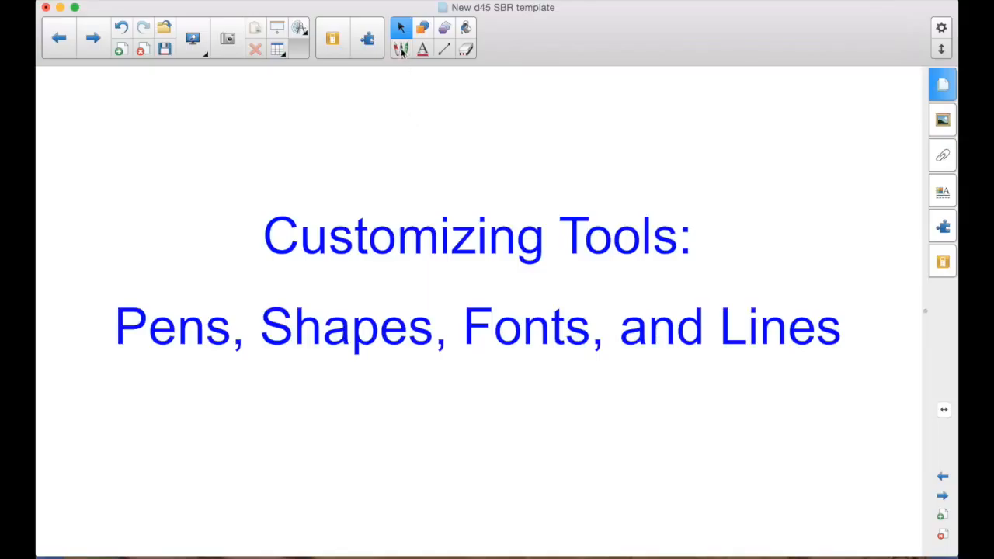
Activate the Pens tool so its pen type and colour options appear.
{"action": "left_click", "coordinate": [401, 48]}
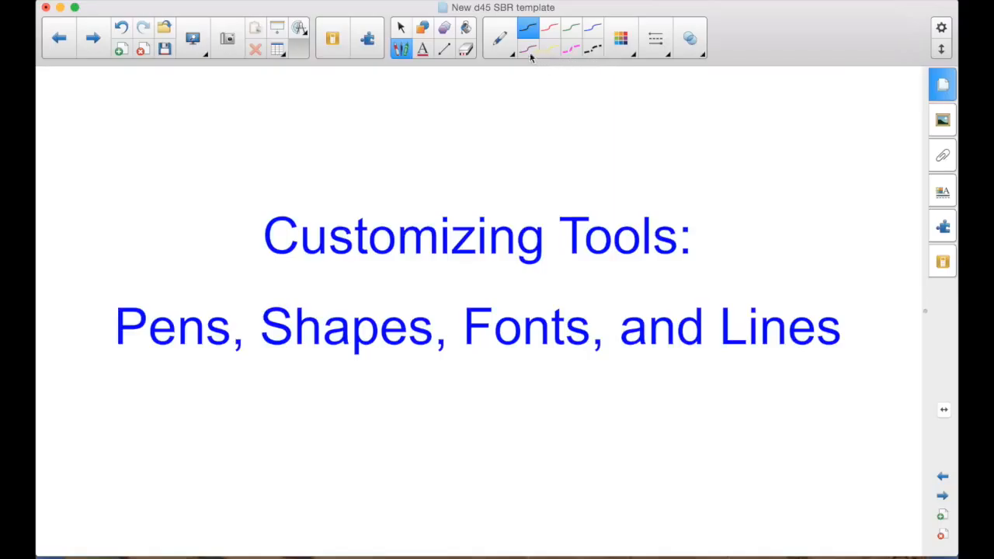
{"action": "mouse_move", "coordinate": [543, 39]}
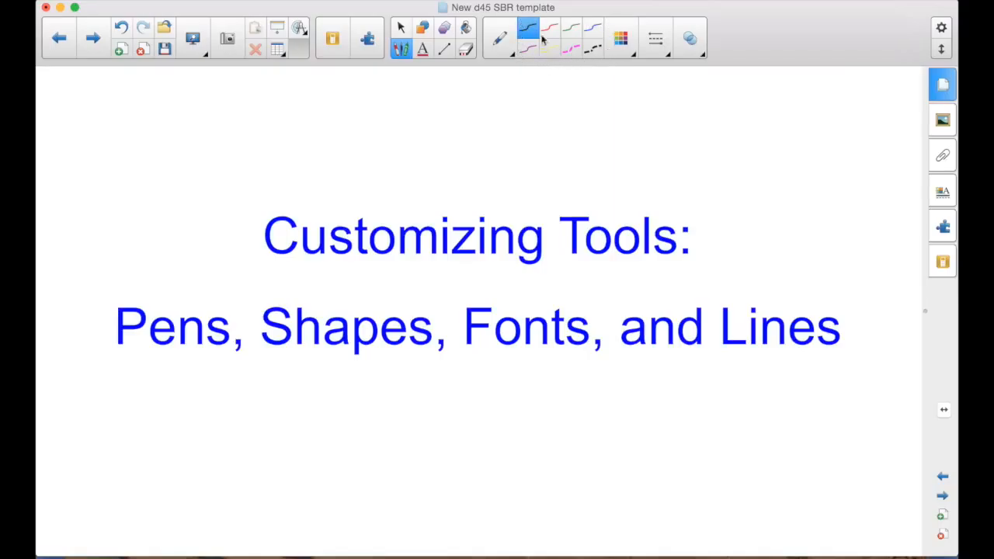
{"action": "mouse_move", "coordinate": [596, 50]}
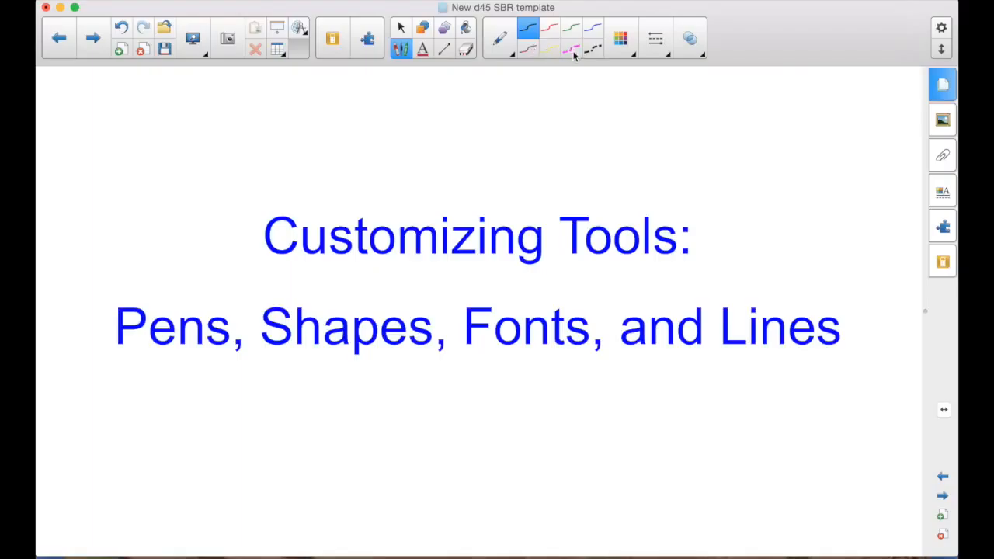
{"action": "mouse_move", "coordinate": [595, 53]}
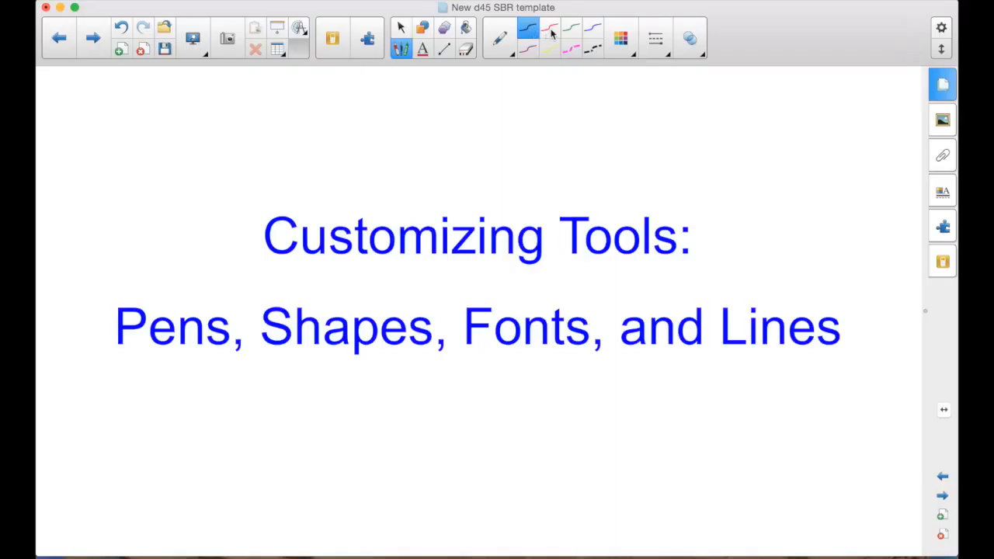
{"action": "mouse_move", "coordinate": [553, 33]}
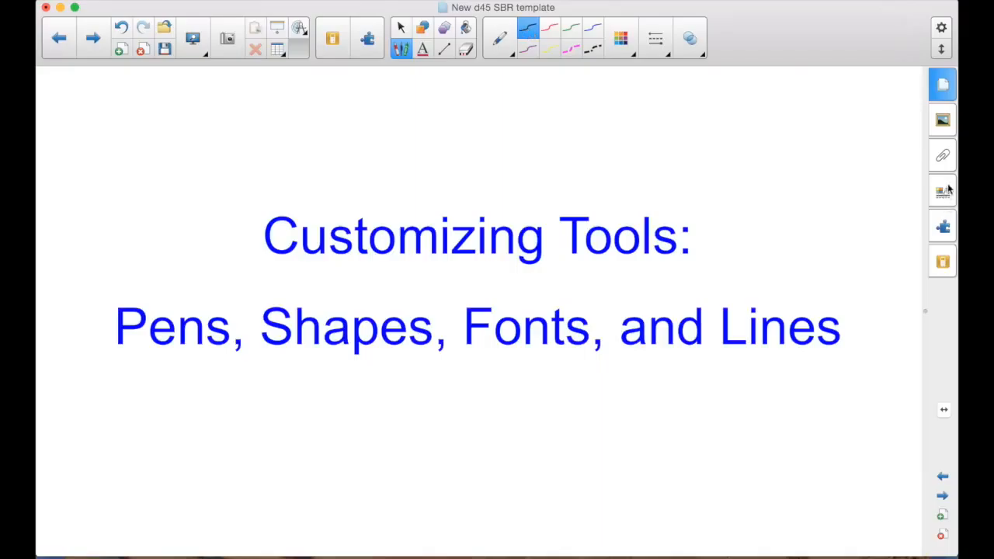
{"action": "left_click", "coordinate": [942, 193]}
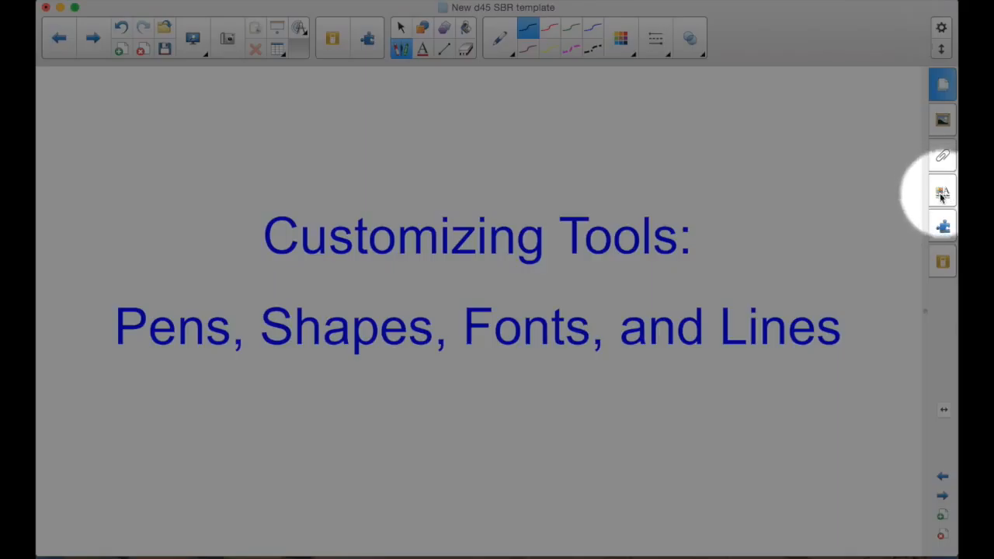
{"action": "mouse_move", "coordinate": [941, 195]}
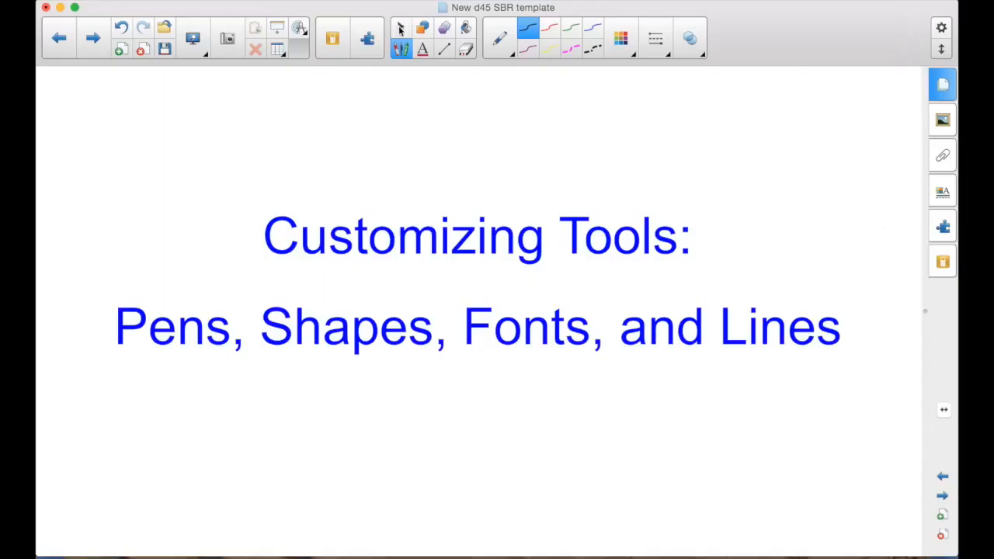
{"action": "left_click", "coordinate": [621, 37]}
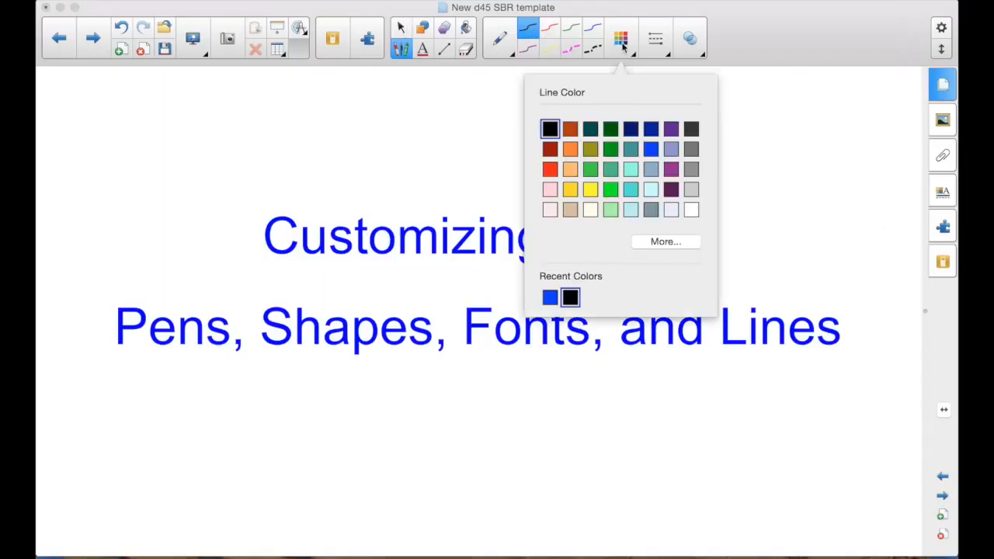
{"action": "left_click", "coordinate": [590, 169]}
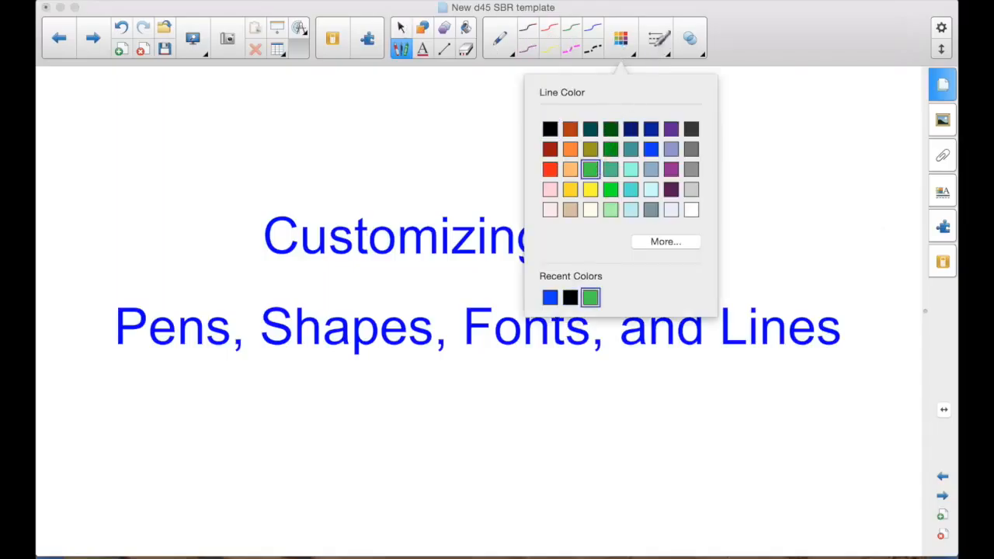
{"action": "left_click", "coordinate": [656, 38]}
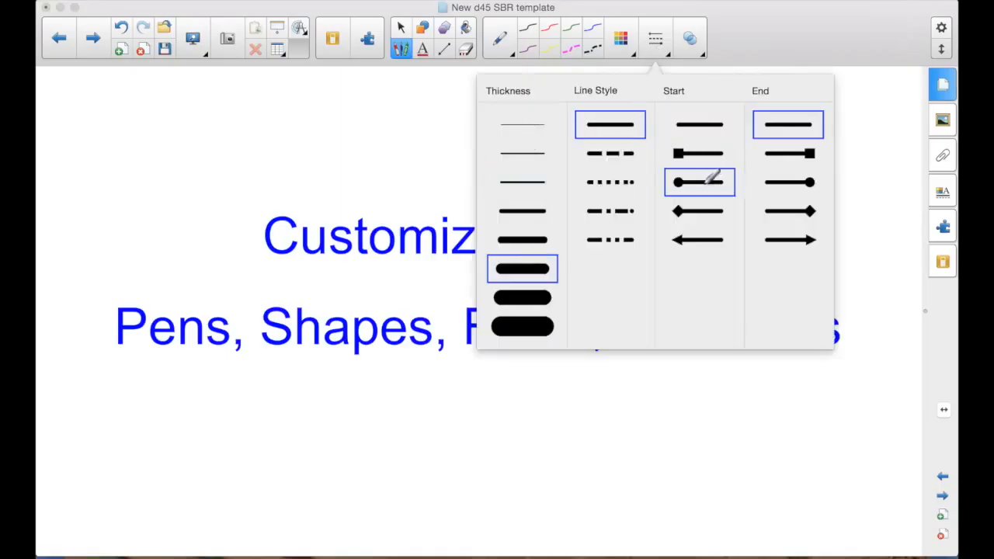
{"action": "left_click", "coordinate": [788, 211]}
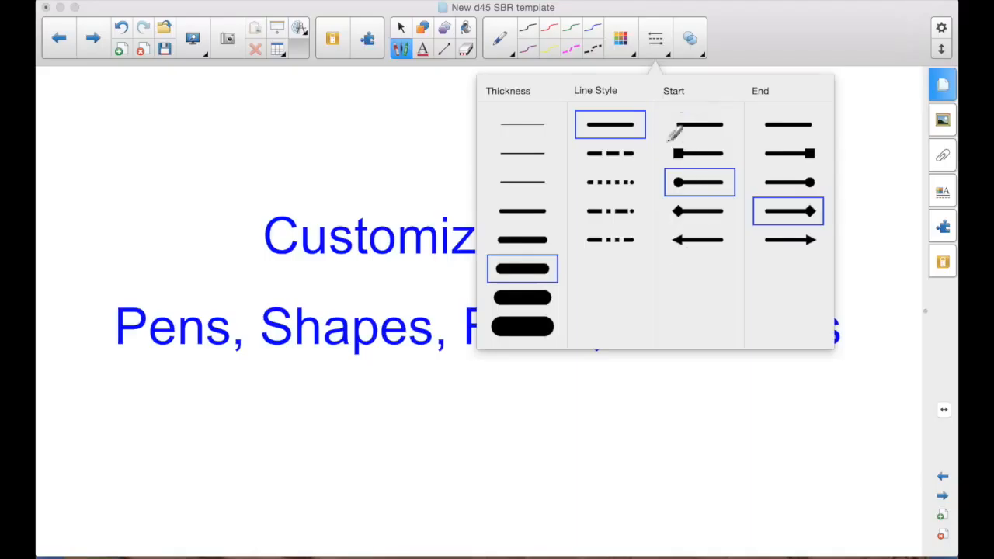
{"action": "mouse_move", "coordinate": [215, 143]}
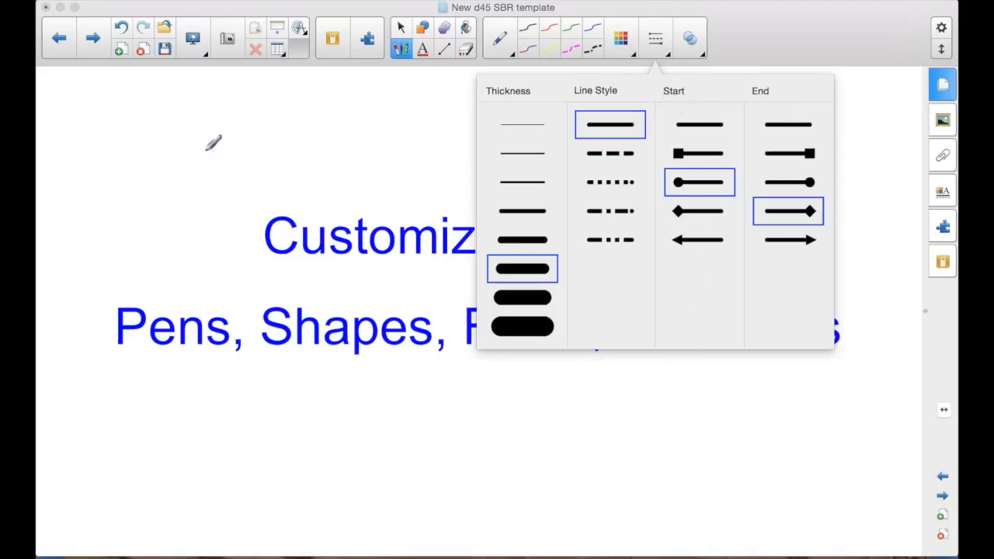
{"action": "left_click_drag", "start_coordinate": [225, 132], "coordinate": [544, 143]}
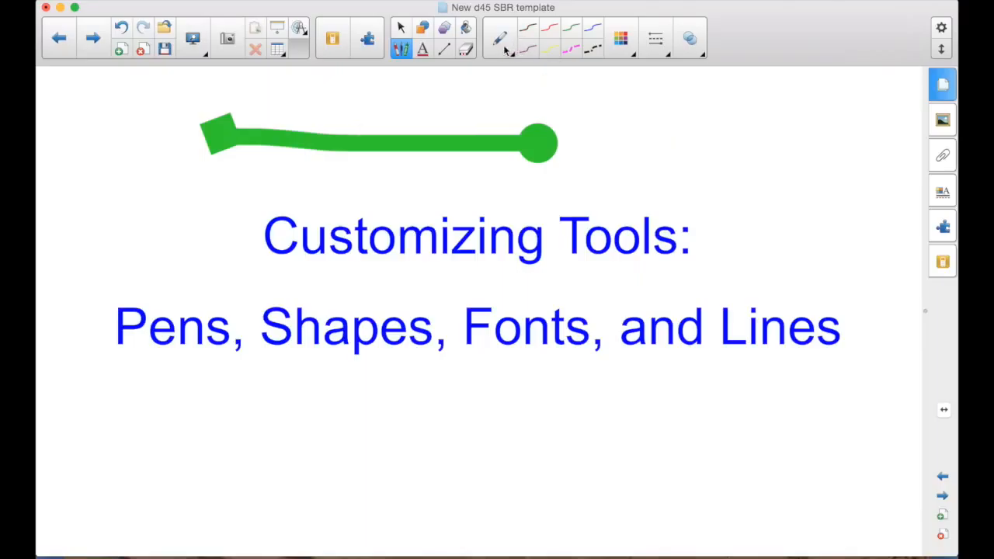
{"action": "left_click", "coordinate": [400, 28]}
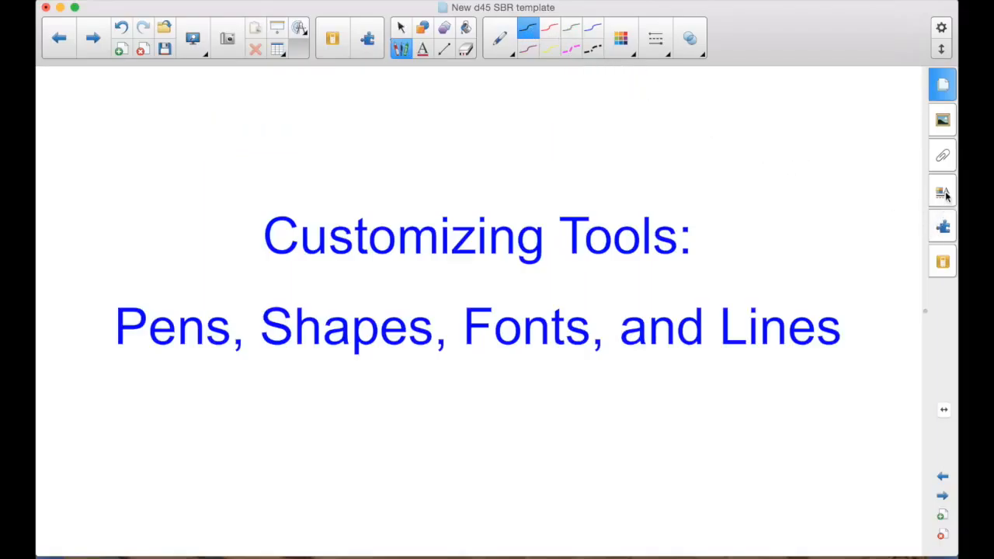
Save a thicker black line width as the pen default and draw a test line above the title.
{"action": "left_click", "coordinate": [941, 192]}
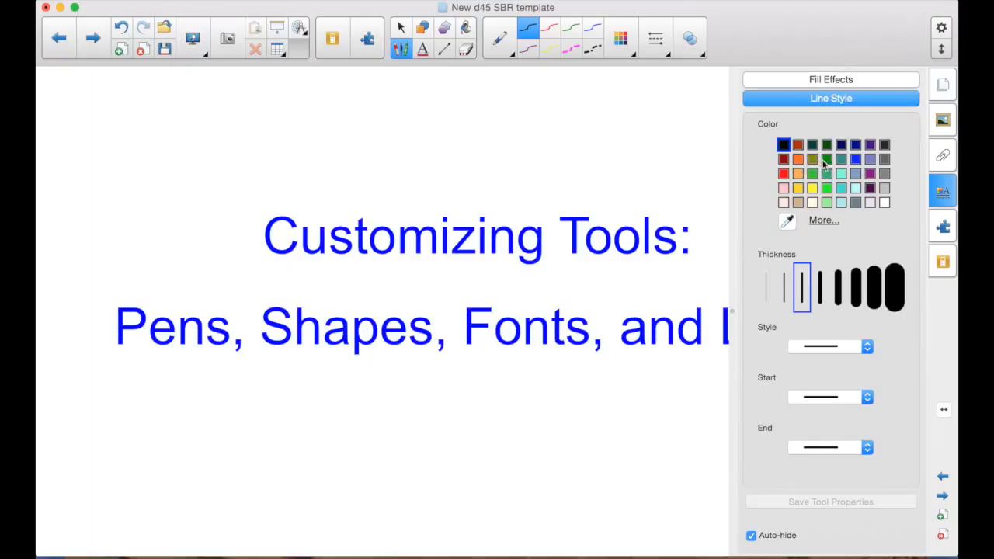
{"action": "mouse_move", "coordinate": [812, 438]}
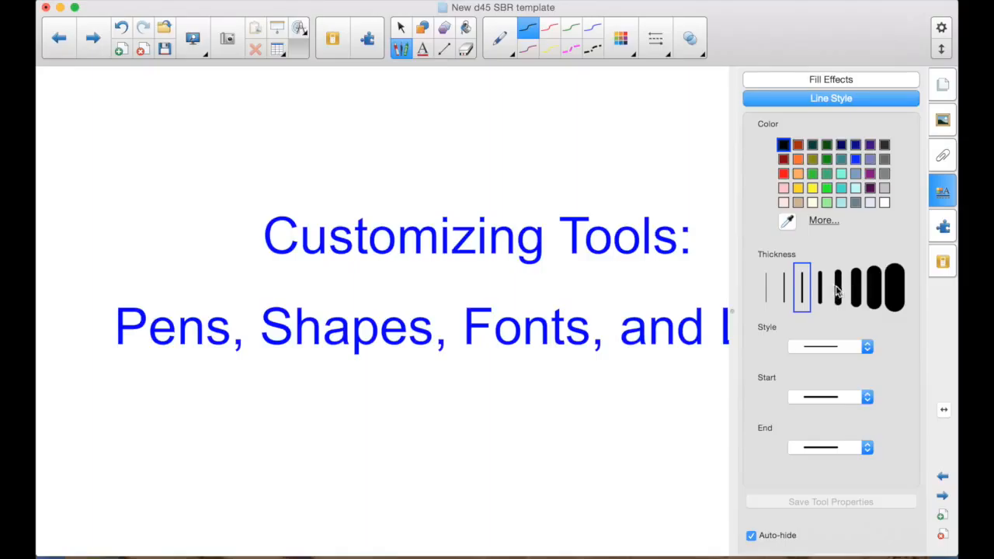
{"action": "mouse_move", "coordinate": [836, 292]}
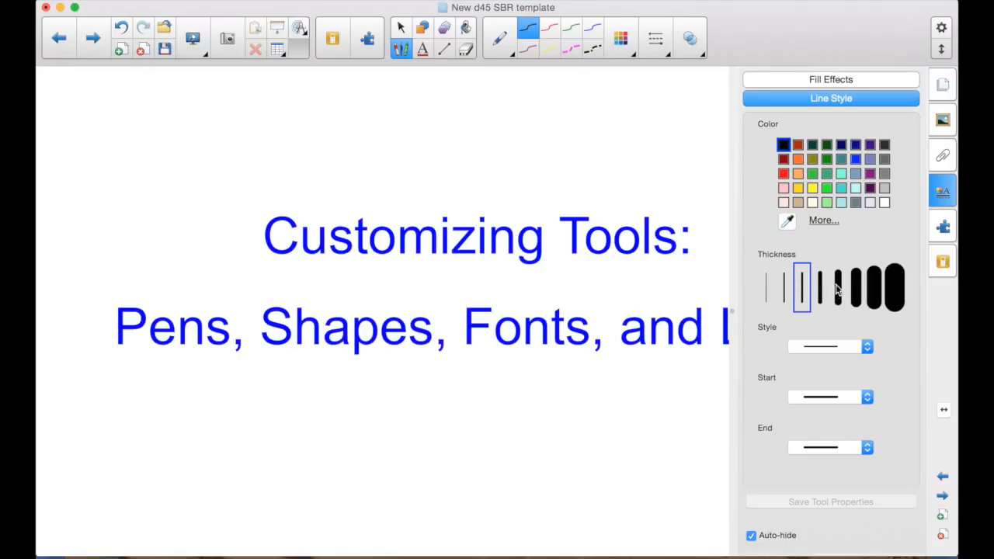
{"action": "left_click", "coordinate": [837, 287]}
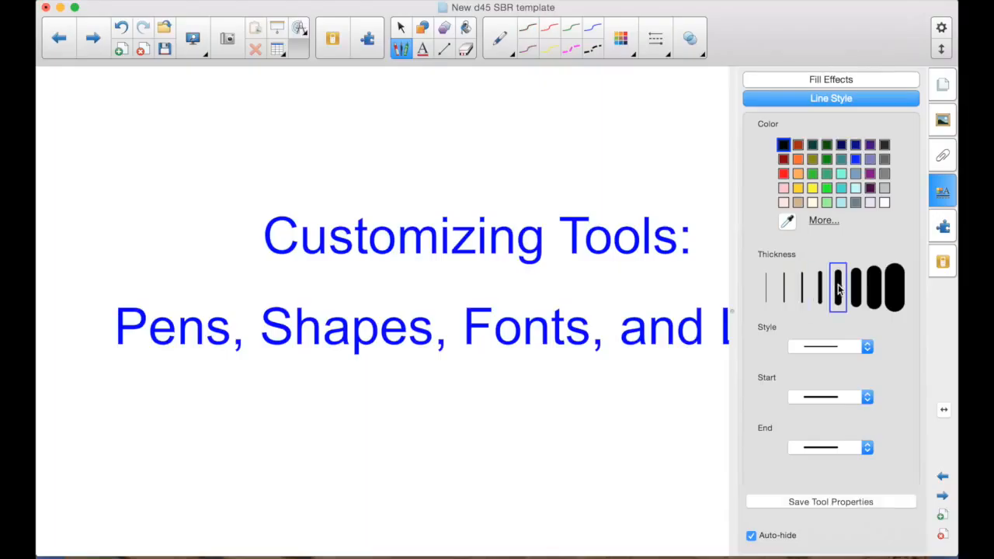
{"action": "mouse_move", "coordinate": [774, 172]}
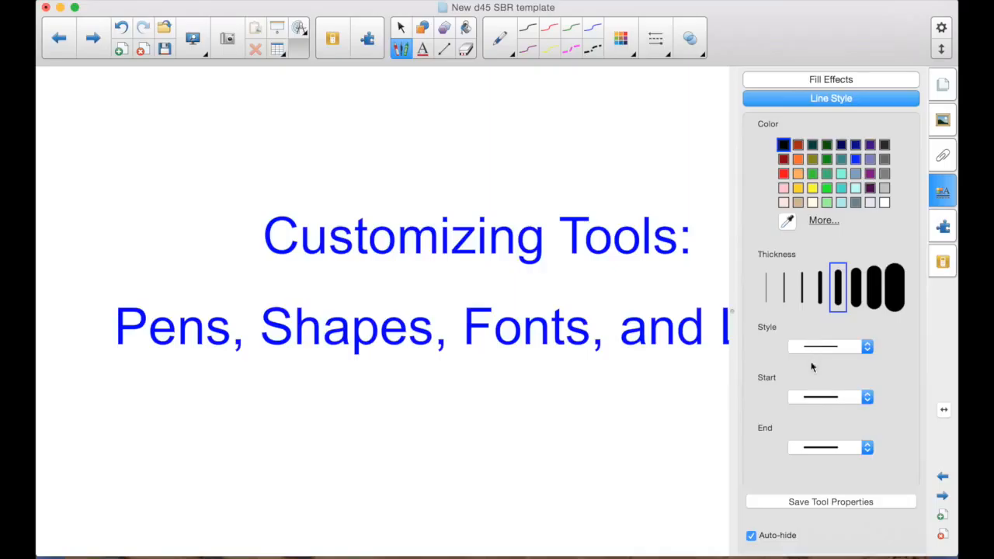
{"action": "mouse_move", "coordinate": [839, 487]}
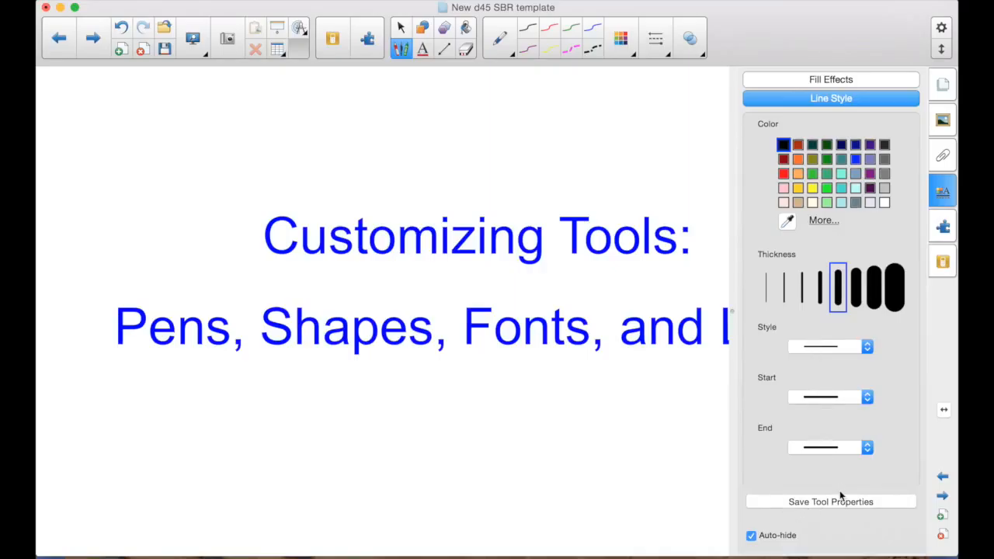
{"action": "left_click", "coordinate": [830, 500]}
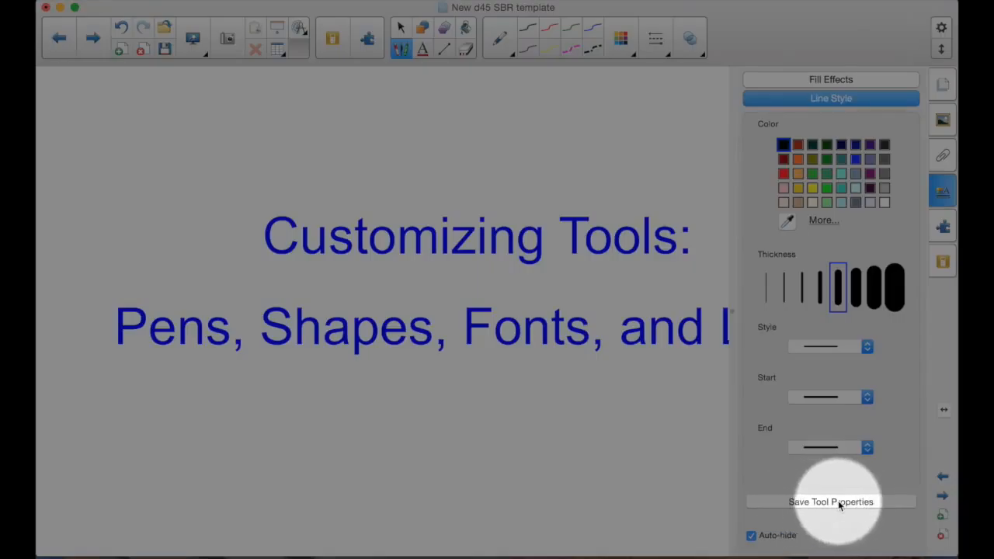
{"action": "mouse_move", "coordinate": [831, 503]}
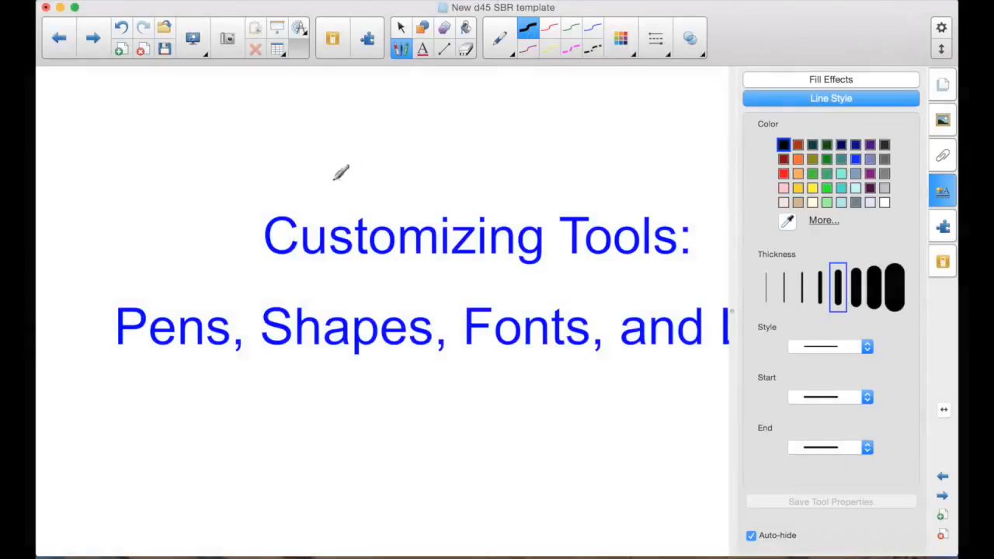
{"action": "mouse_move", "coordinate": [396, 173]}
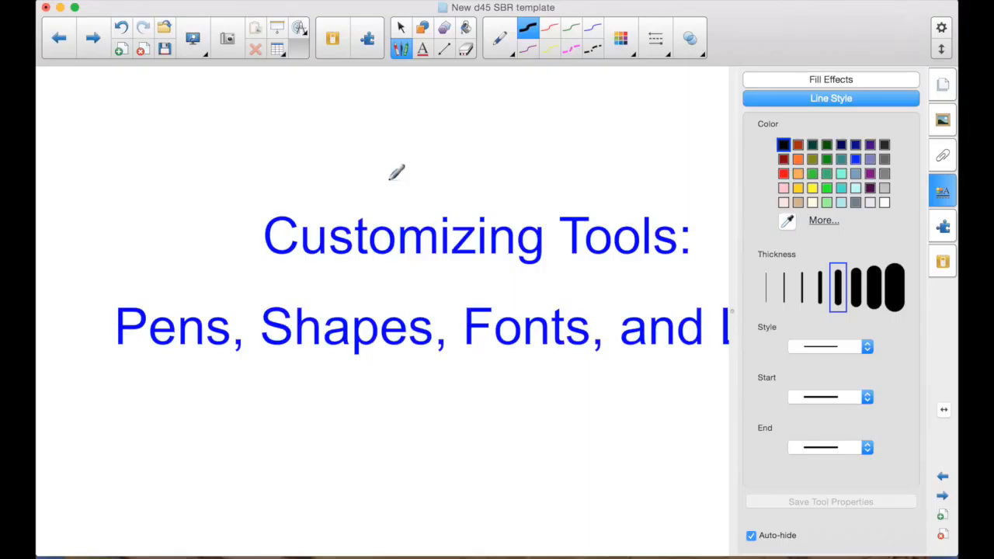
{"action": "left_click", "coordinate": [400, 28]}
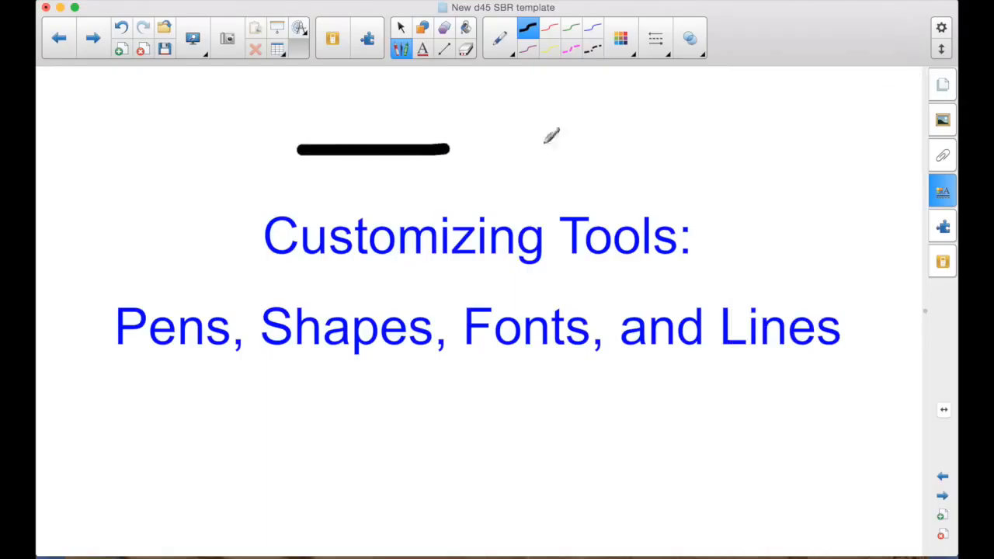
{"action": "left_click_drag", "start_coordinate": [447, 149], "coordinate": [622, 144]}
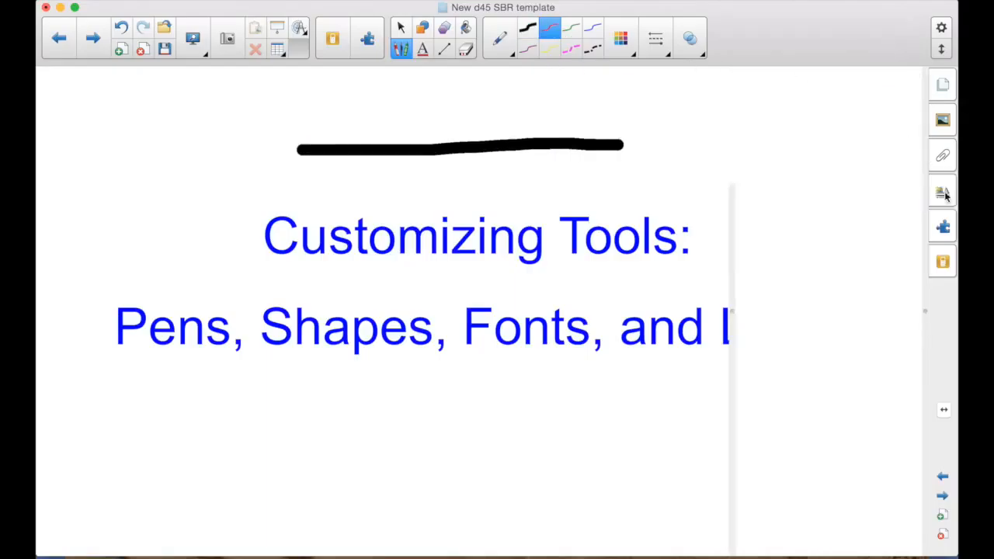
Try thicker and thinner strokes and a dashed style, then leave the pen colour black.
{"action": "left_click", "coordinate": [941, 191]}
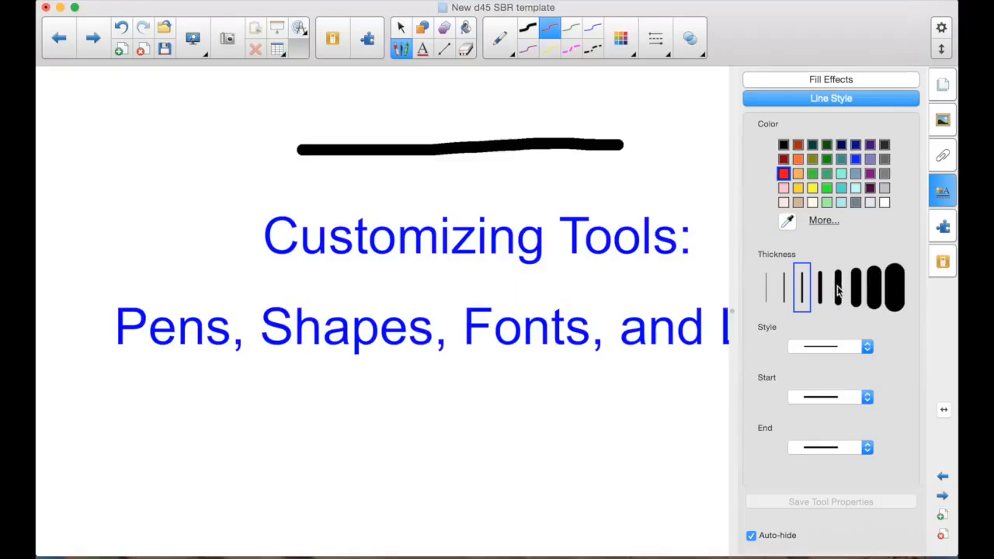
{"action": "left_click", "coordinate": [837, 287]}
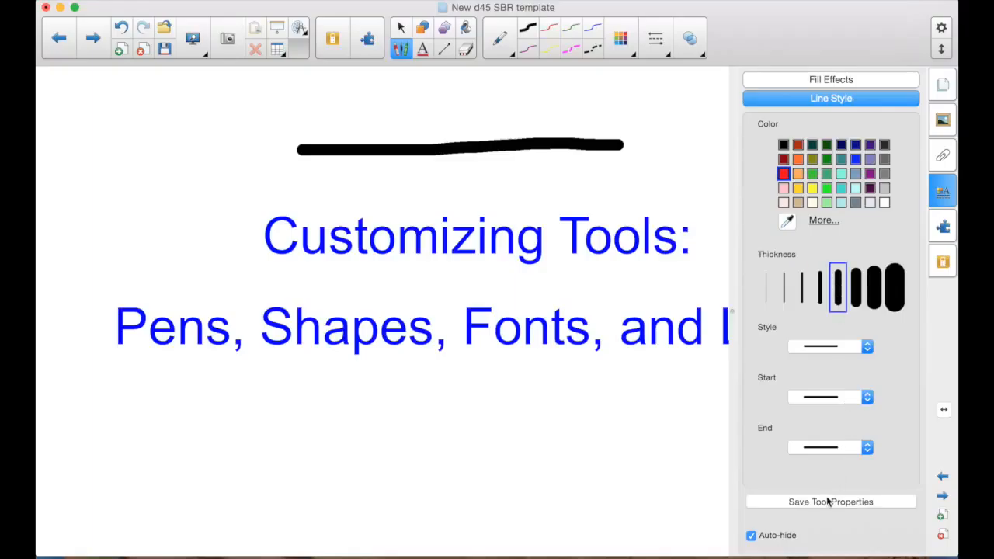
{"action": "left_click", "coordinate": [549, 28]}
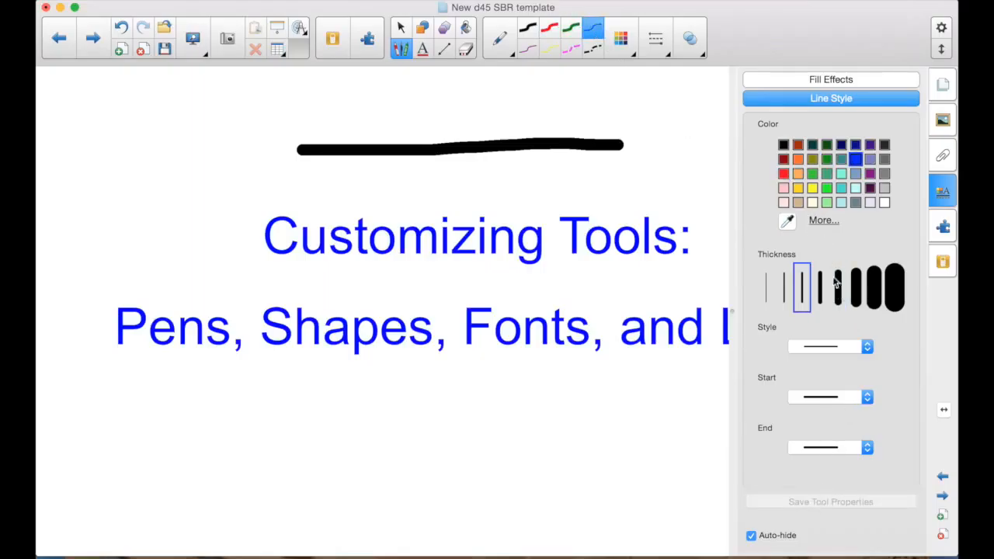
{"action": "left_click", "coordinate": [839, 288]}
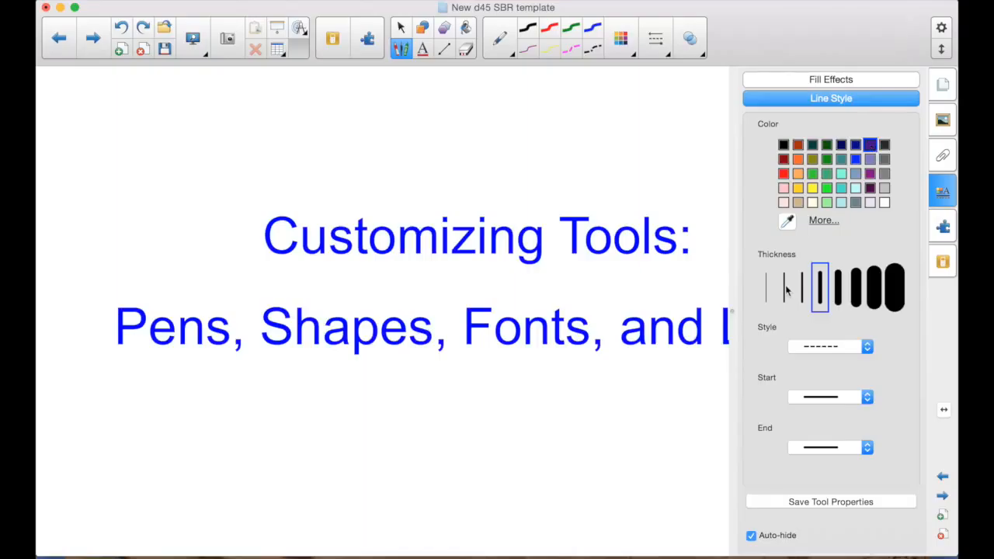
{"action": "left_click", "coordinate": [783, 288]}
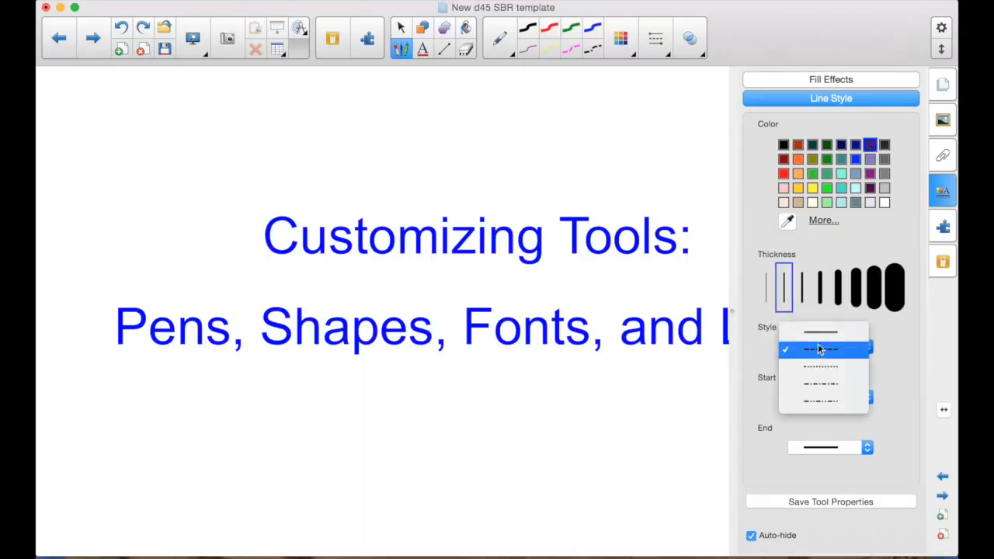
{"action": "left_click", "coordinate": [820, 348]}
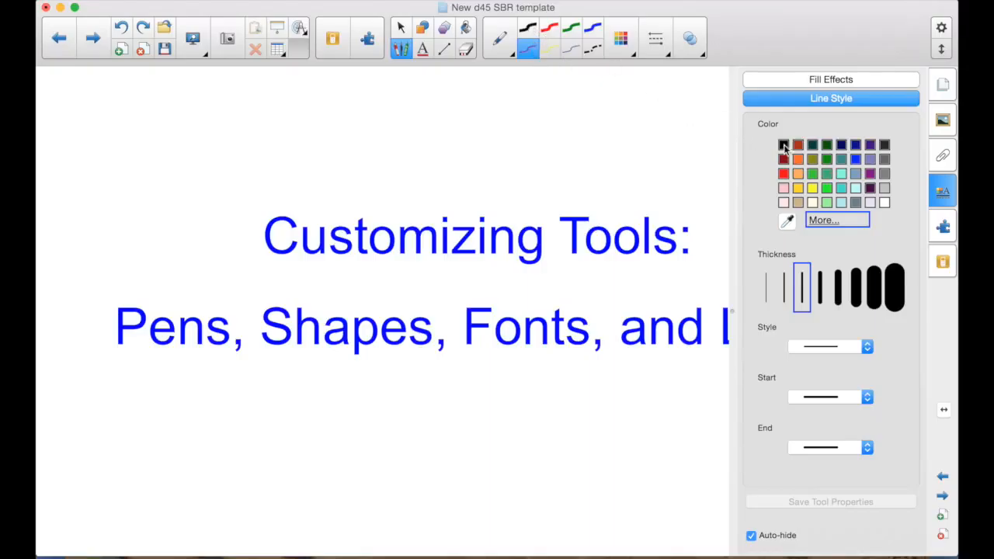
{"action": "left_click", "coordinate": [783, 146]}
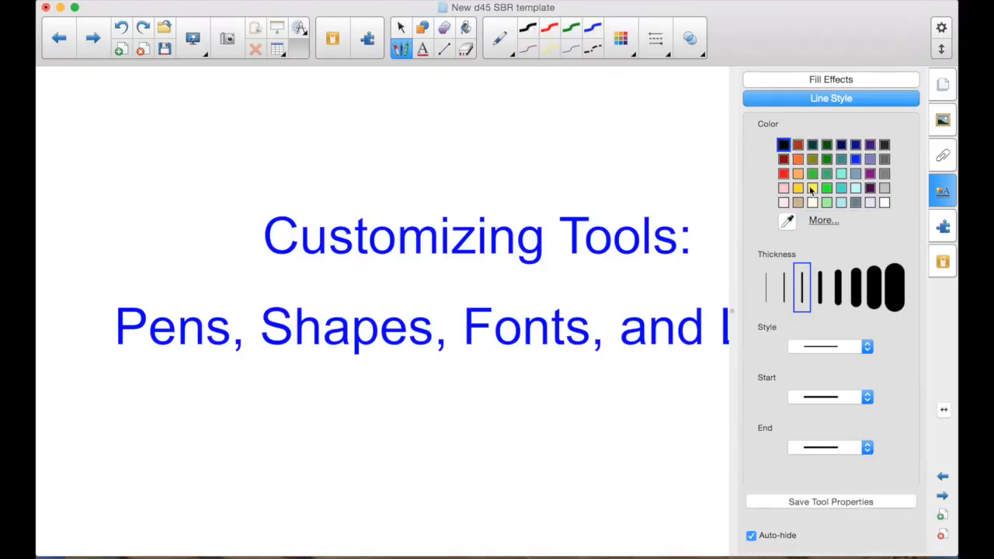
Adjust the pen ink transparency in Fill Effects and return it to fully opaque.
{"action": "left_click", "coordinate": [830, 79]}
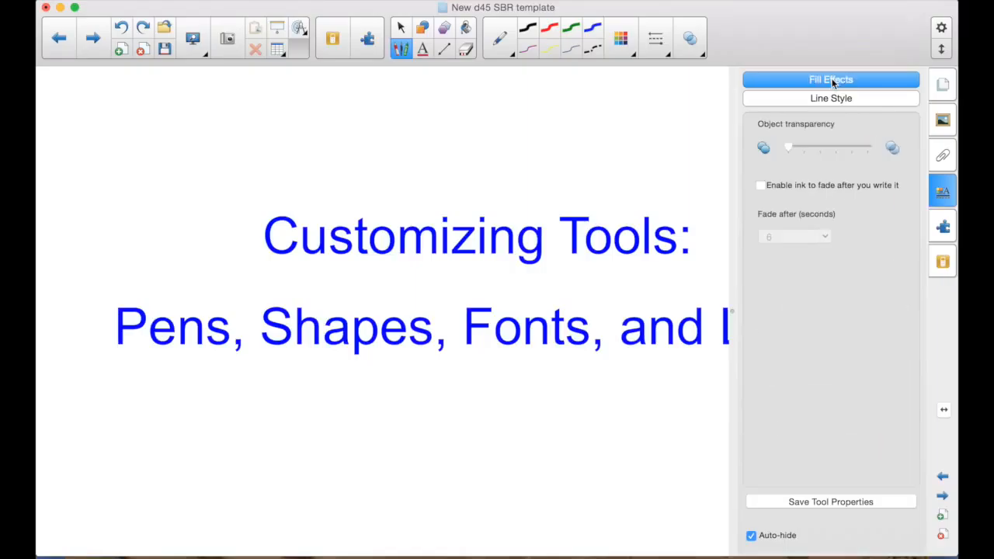
{"action": "left_click_drag", "start_coordinate": [789, 146], "coordinate": [823, 146]}
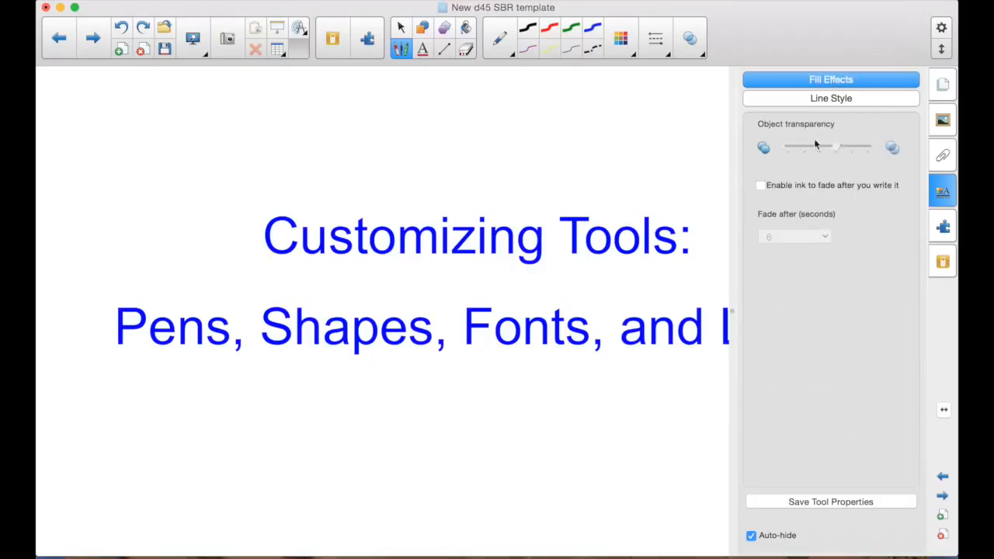
{"action": "left_click_drag", "start_coordinate": [836, 146], "coordinate": [790, 146]}
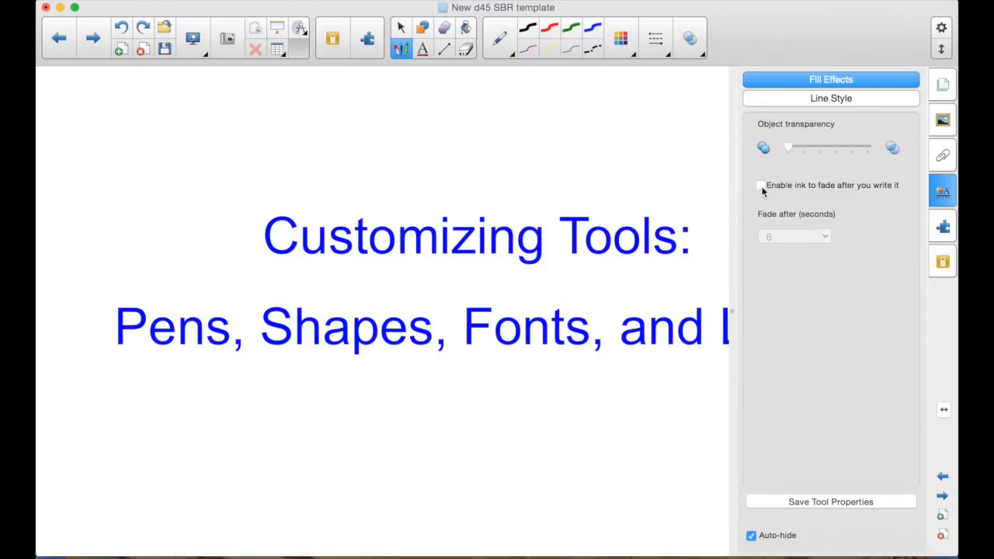
Enable ink fading with a 6-second delay, then move to another pen preset's properties.
{"action": "left_click", "coordinate": [761, 185]}
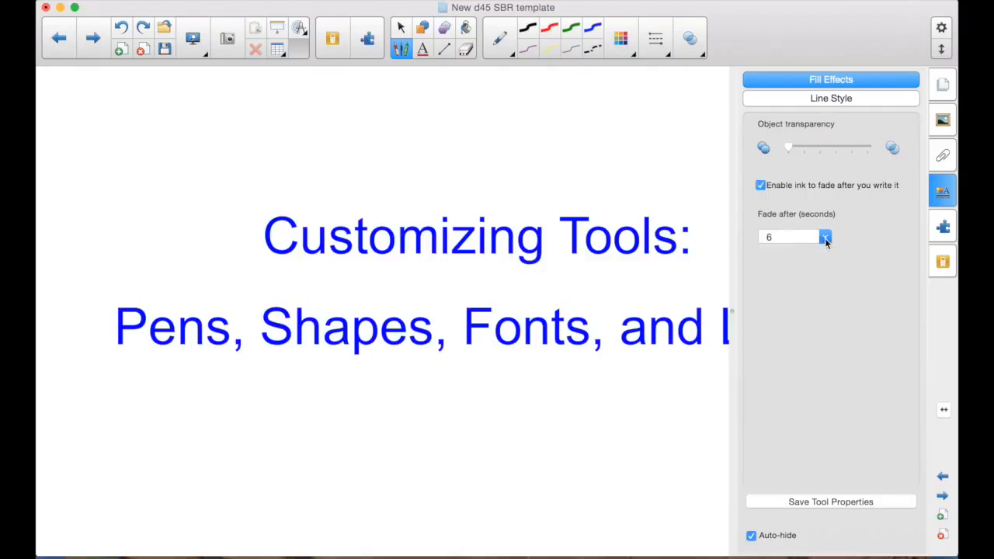
{"action": "left_click", "coordinate": [825, 236]}
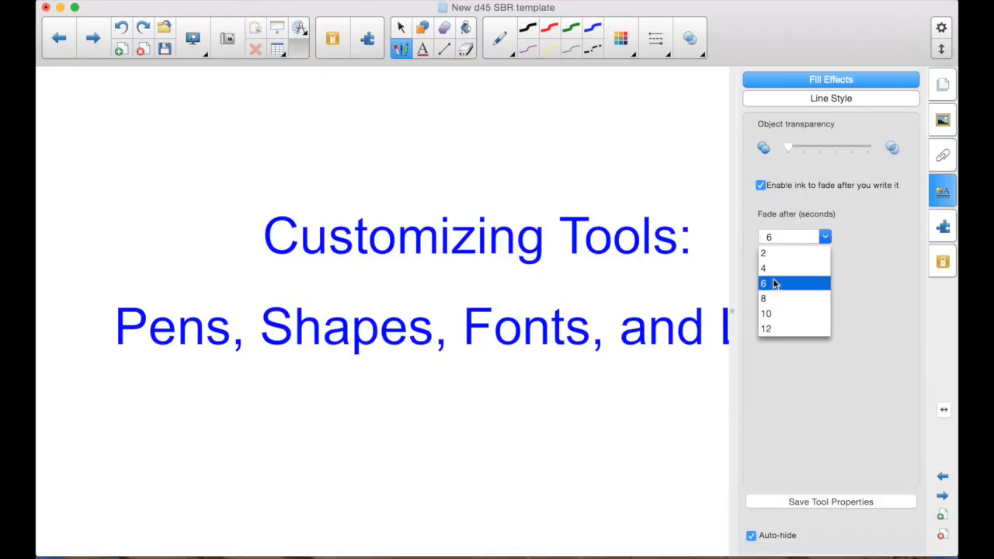
{"action": "left_click", "coordinate": [763, 283]}
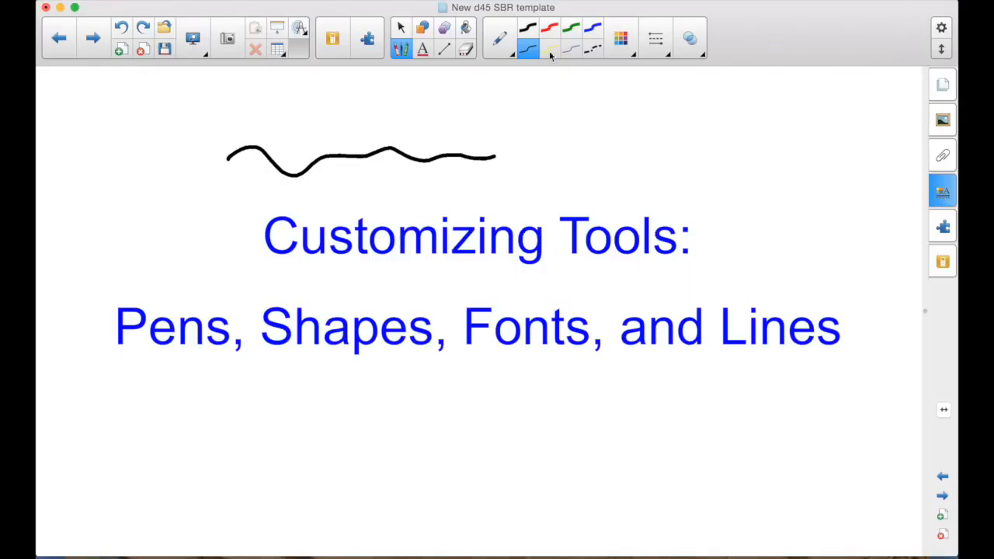
{"action": "left_click", "coordinate": [550, 50]}
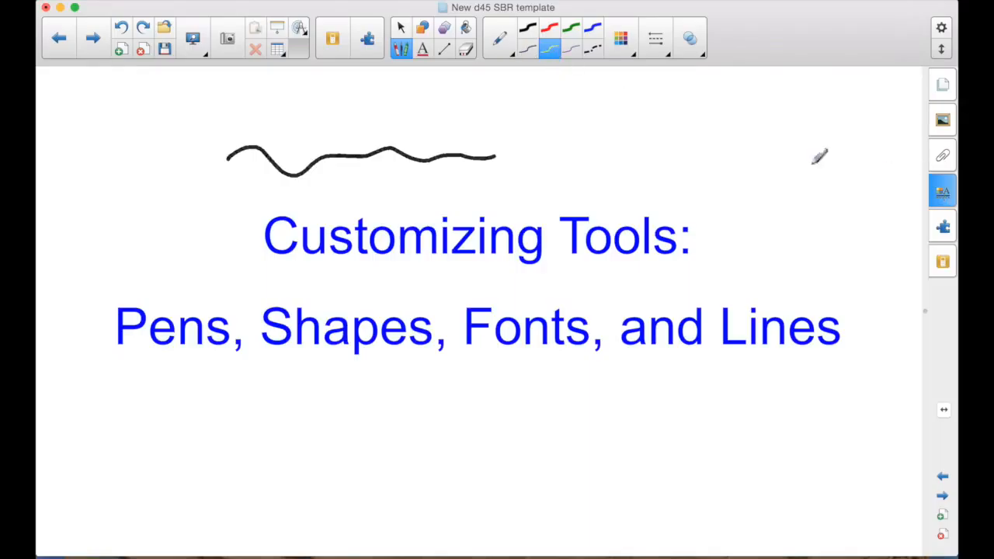
{"action": "left_click", "coordinate": [942, 191]}
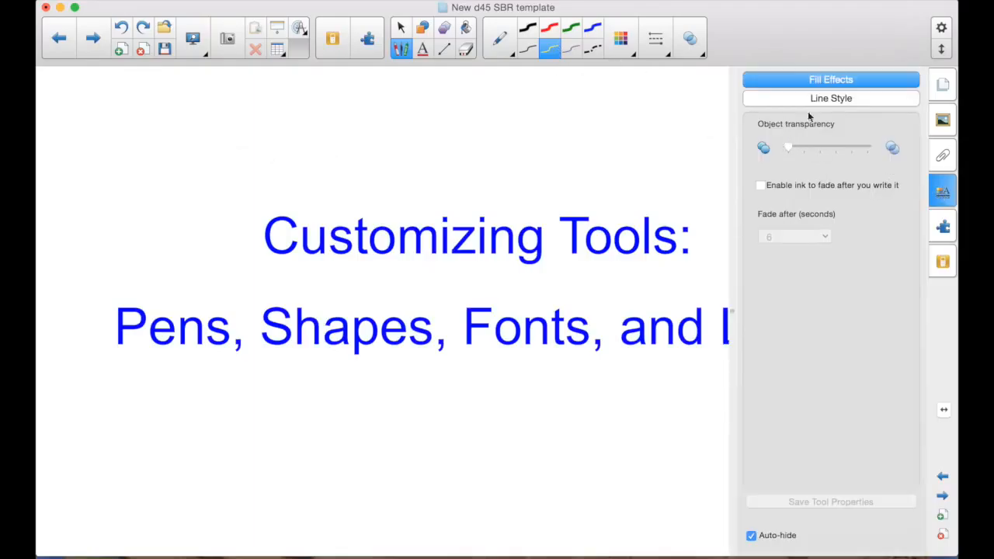
Turn off ink fading and select the dashed pen preset.
{"action": "left_click", "coordinate": [831, 98]}
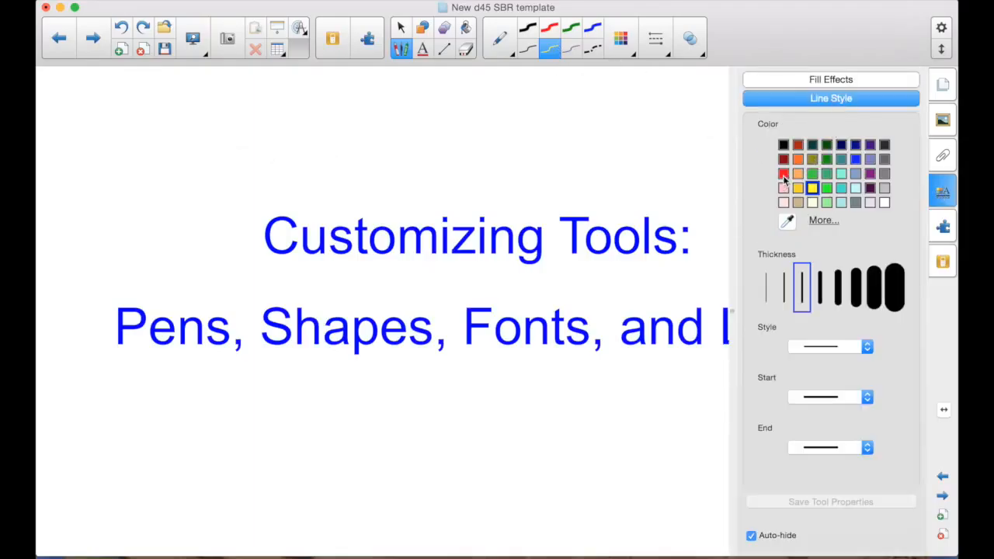
{"action": "left_click", "coordinate": [830, 79]}
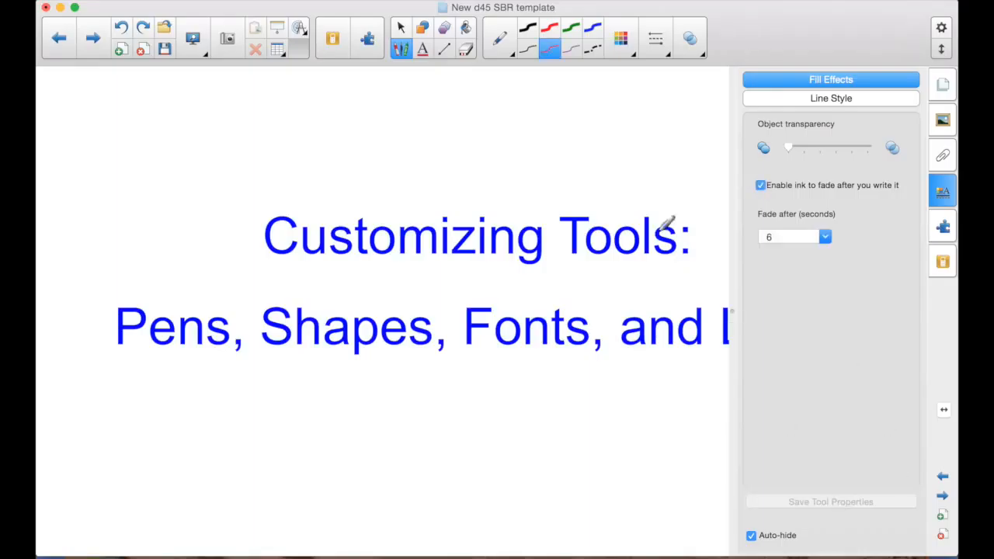
{"action": "left_click", "coordinate": [761, 185]}
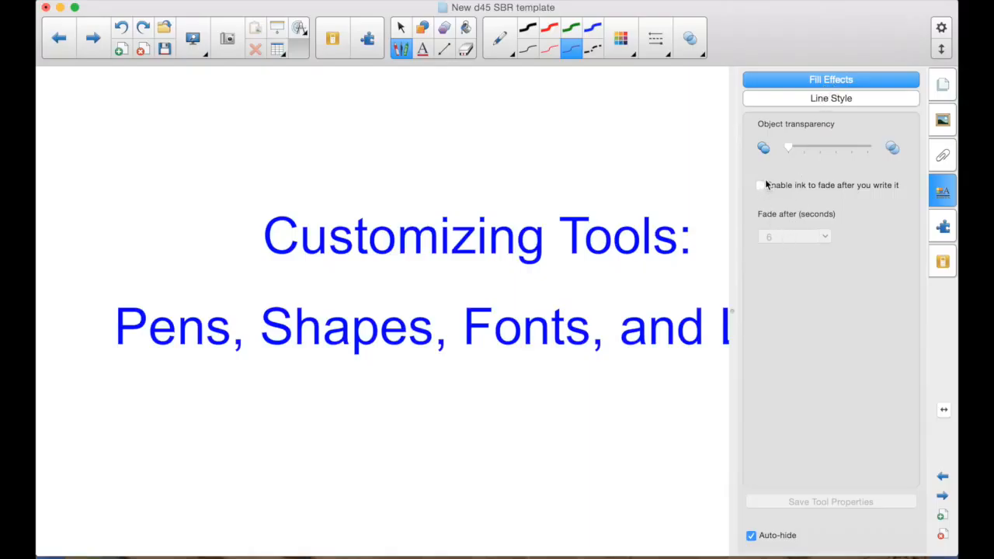
{"action": "left_click", "coordinate": [829, 98]}
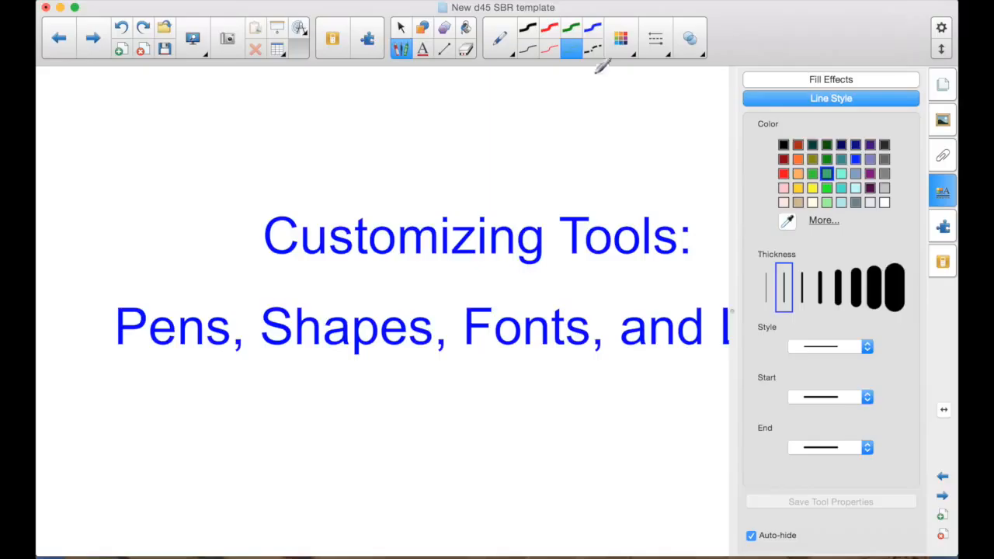
{"action": "left_click", "coordinate": [821, 287]}
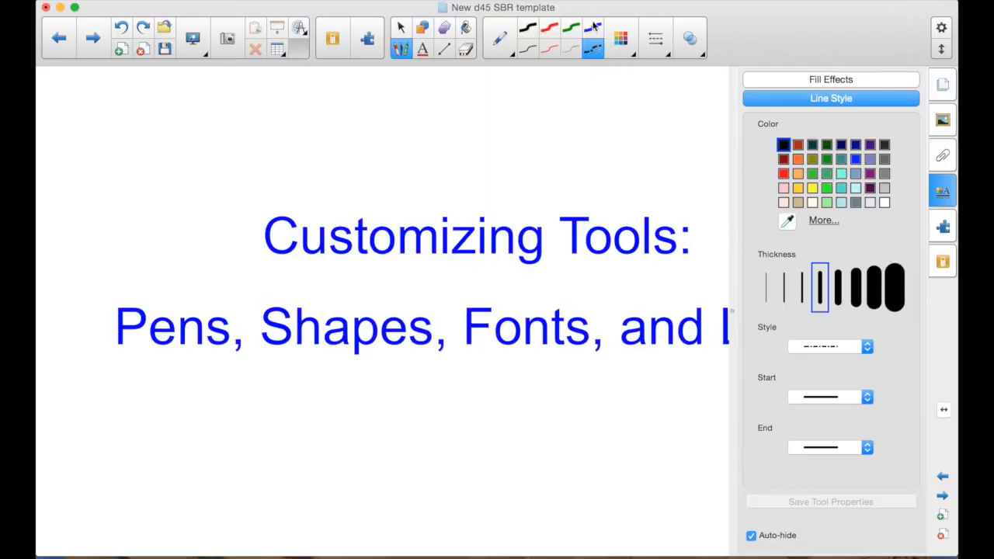
Switch the pen type to Calligraphic Pen, then to Highlighter.
{"action": "left_click", "coordinate": [501, 37]}
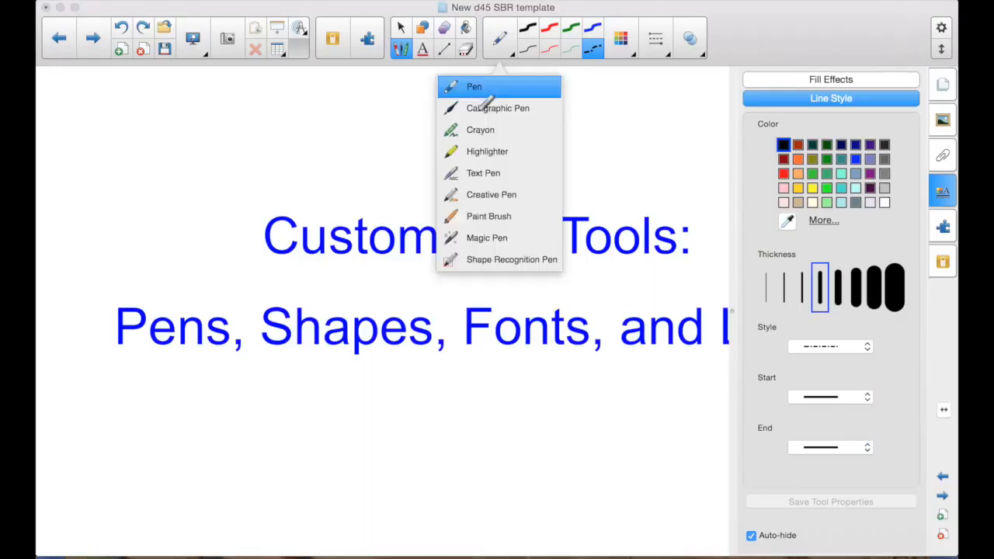
{"action": "left_click", "coordinate": [473, 87]}
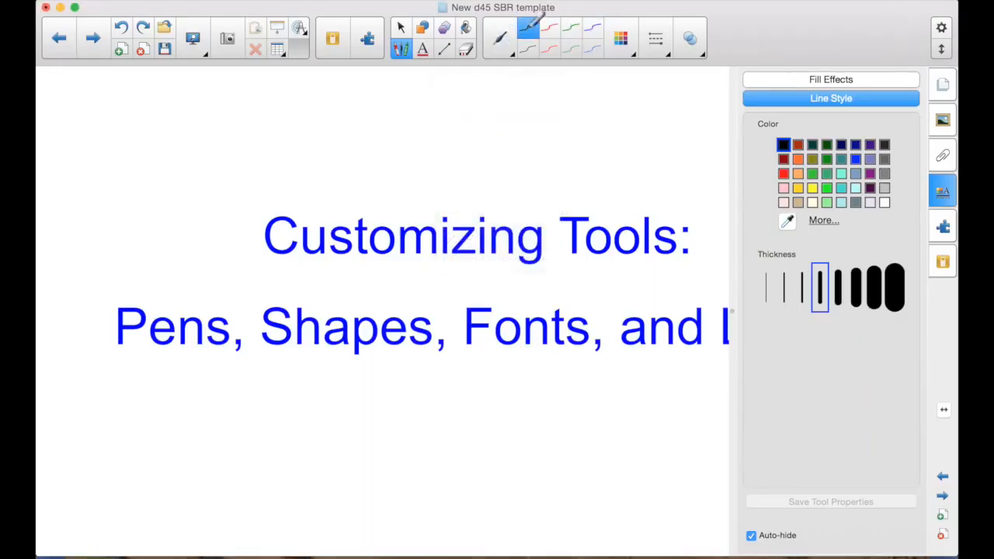
{"action": "left_click", "coordinate": [500, 38]}
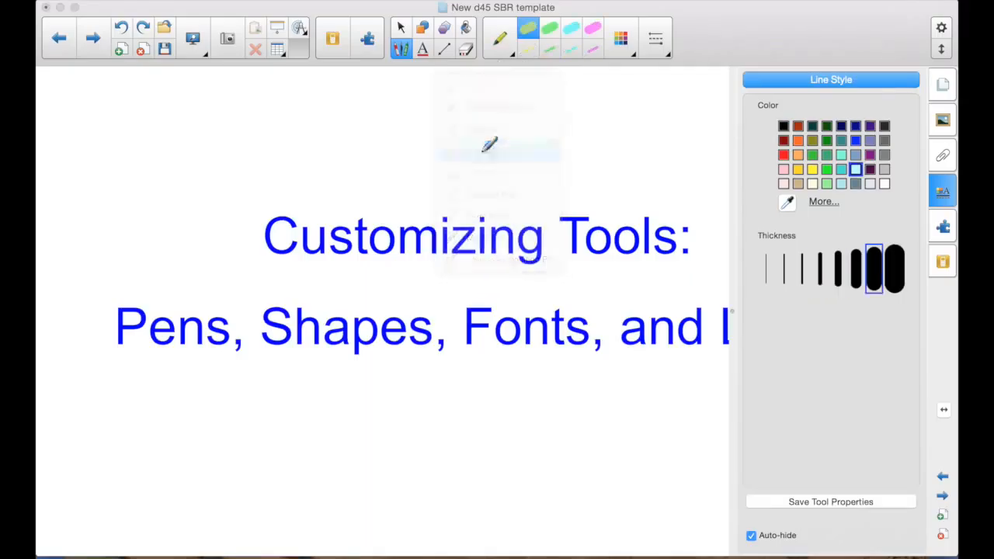
{"action": "left_click", "coordinate": [500, 37]}
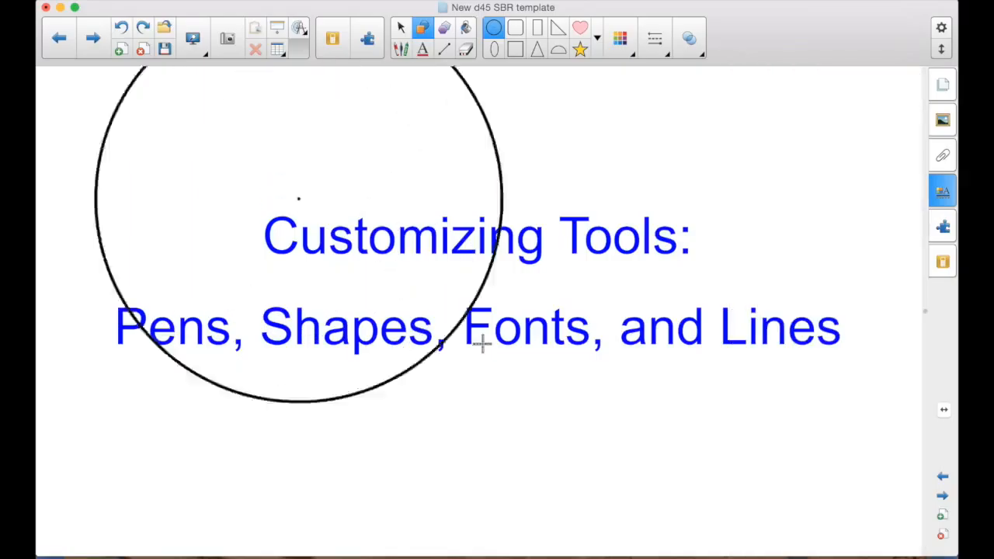
Leave shape drawing and return to selecting objects, keeping the circle over the title.
{"action": "left_click", "coordinate": [401, 28]}
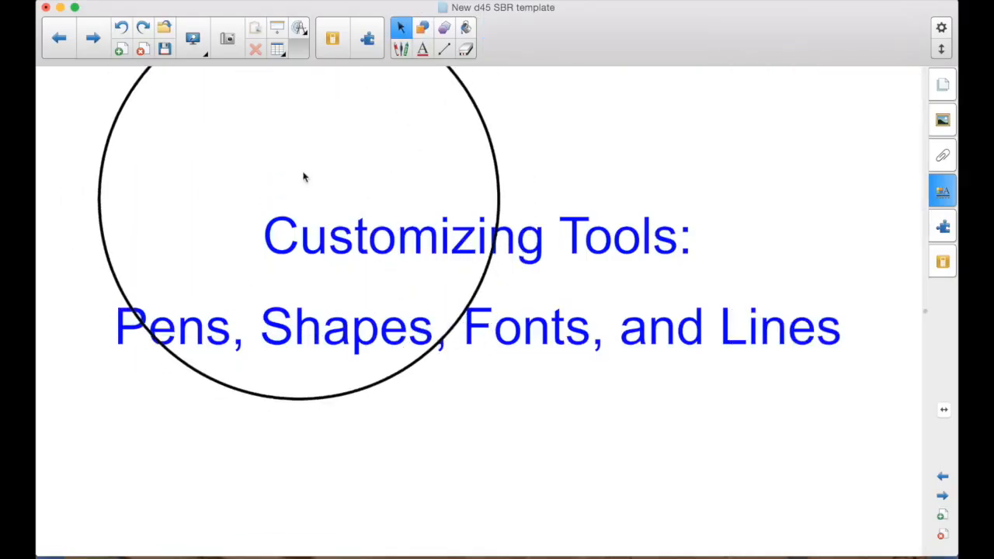
{"action": "mouse_move", "coordinate": [410, 152]}
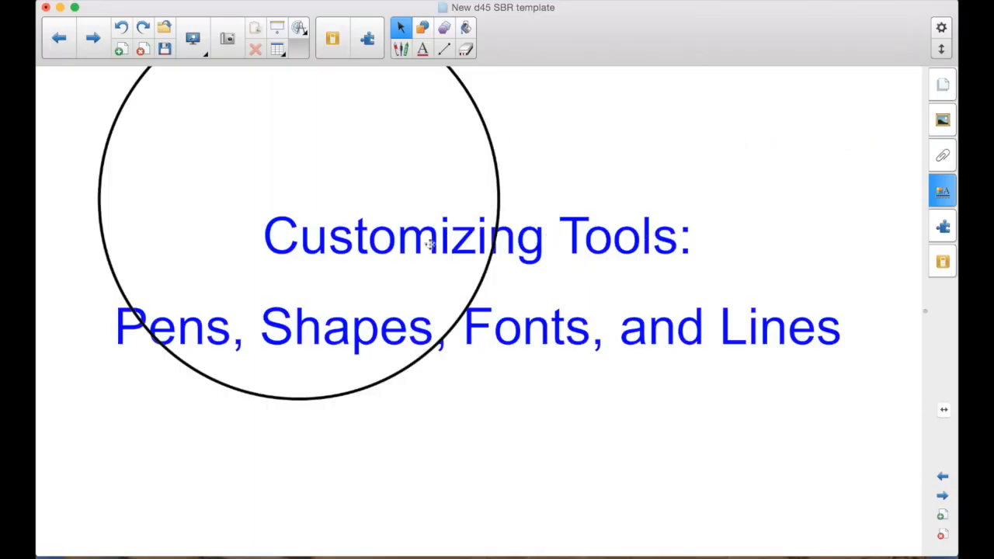
{"action": "mouse_move", "coordinate": [243, 137]}
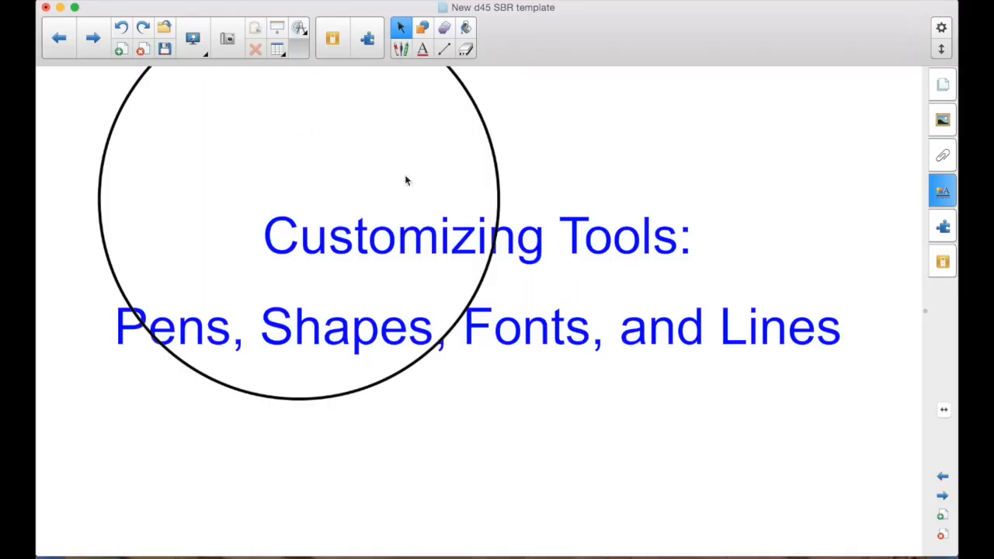
{"action": "mouse_move", "coordinate": [469, 149]}
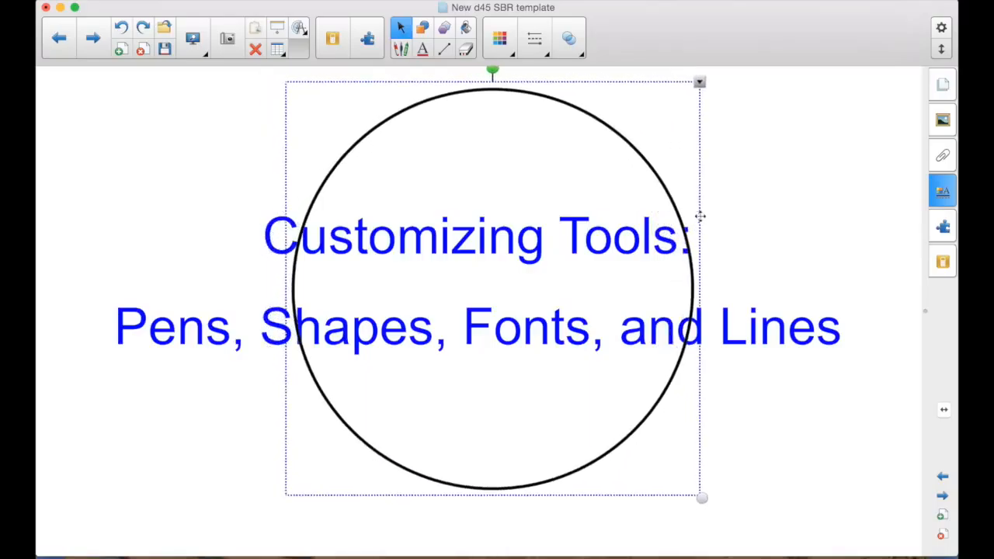
{"action": "mouse_move", "coordinate": [662, 199]}
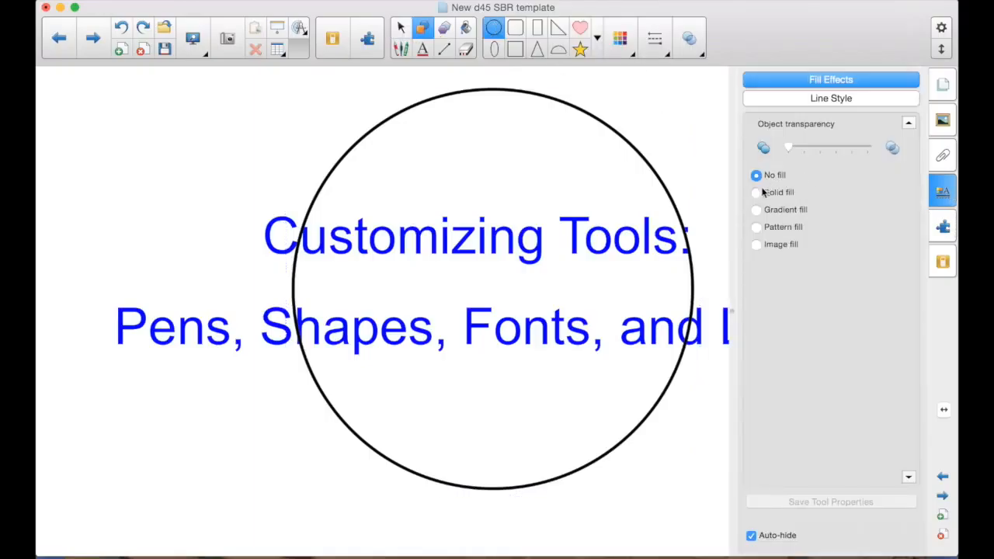
{"action": "mouse_move", "coordinate": [758, 205]}
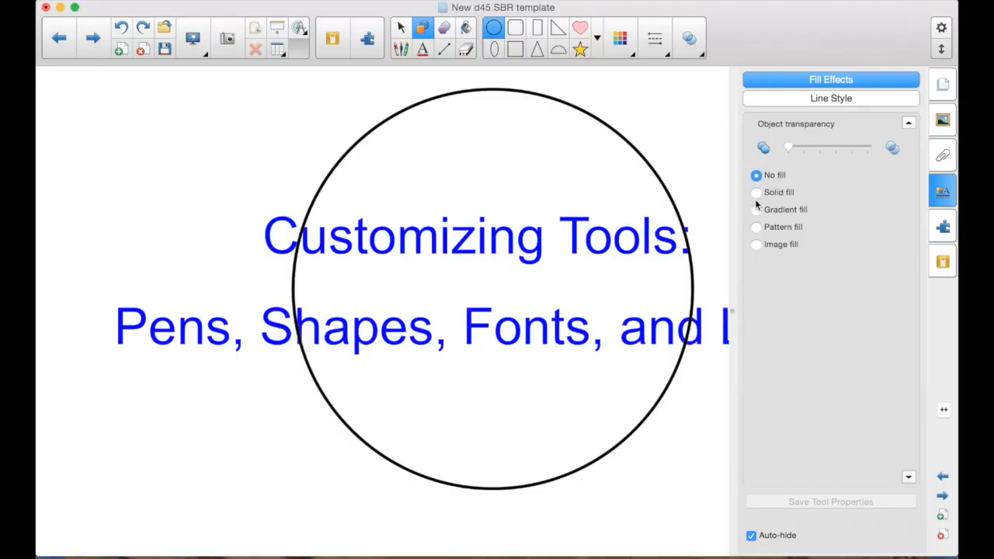
Give the shape tool a solid fill, view its outline settings and save them as the default.
{"action": "left_click", "coordinate": [756, 193]}
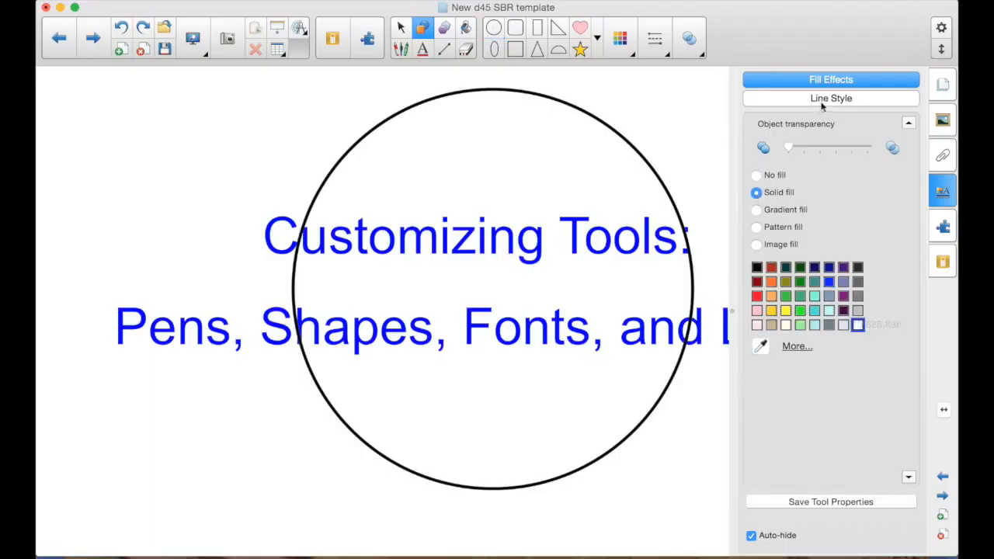
{"action": "left_click", "coordinate": [829, 98]}
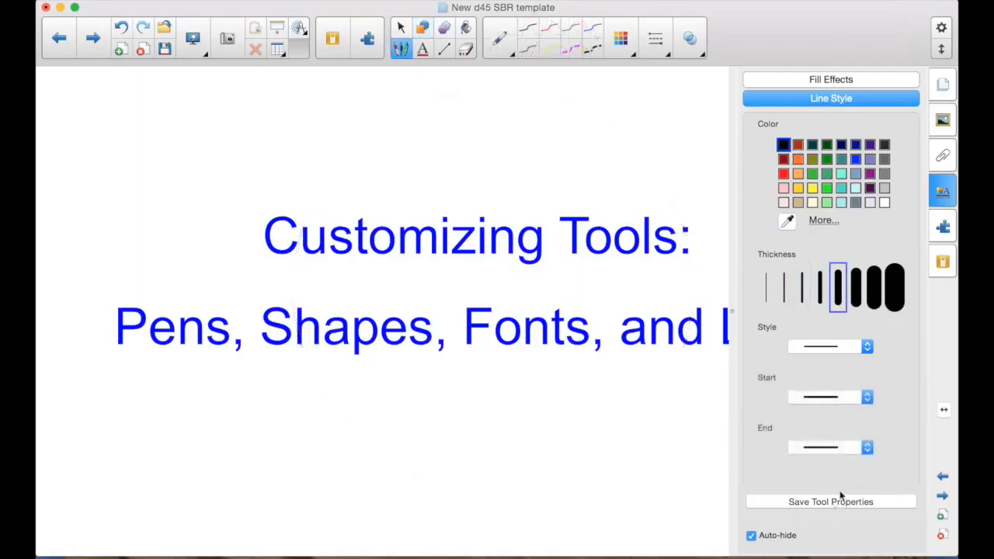
{"action": "left_click", "coordinate": [829, 500]}
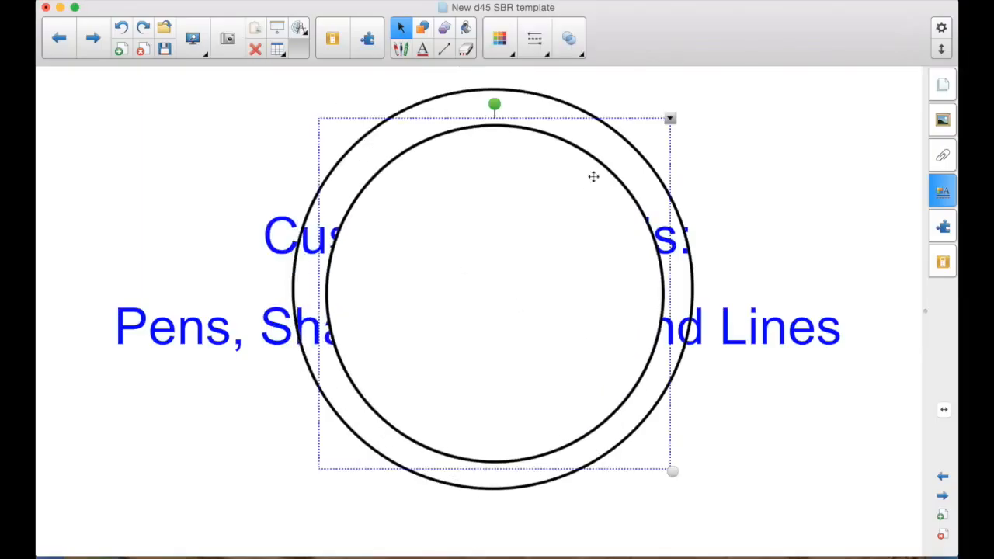
{"action": "mouse_move", "coordinate": [542, 205]}
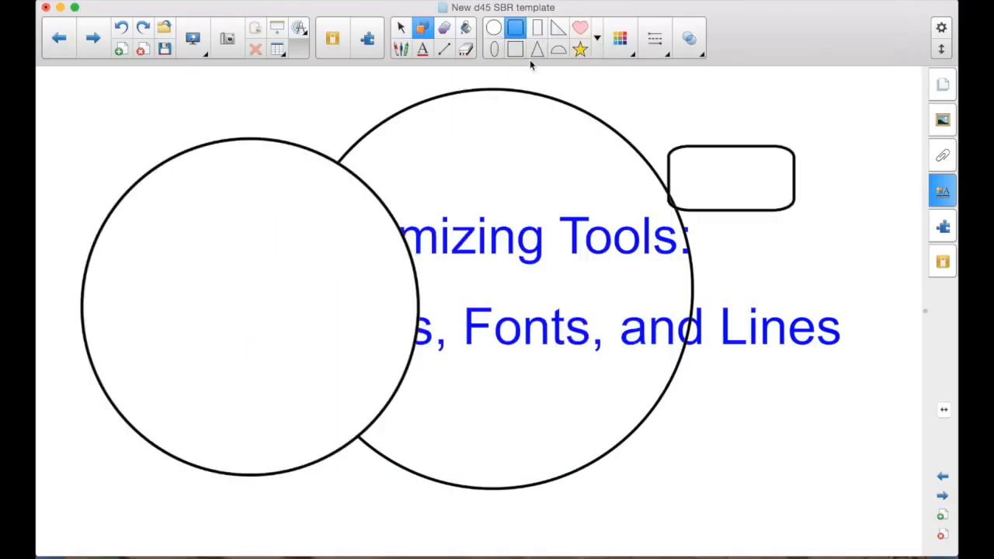
Choose the heart from the shapes palette.
{"action": "left_click", "coordinate": [581, 28]}
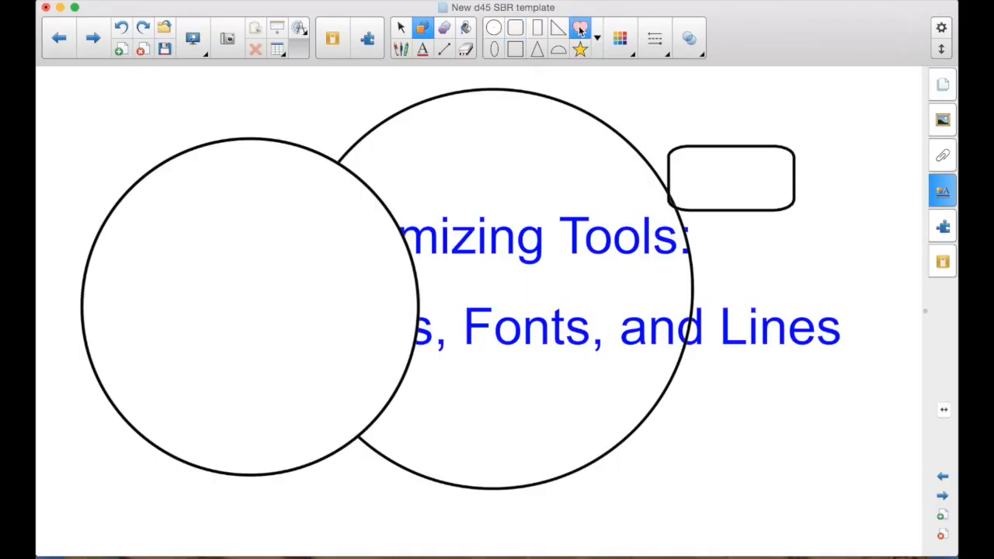
{"action": "left_click", "coordinate": [581, 28]}
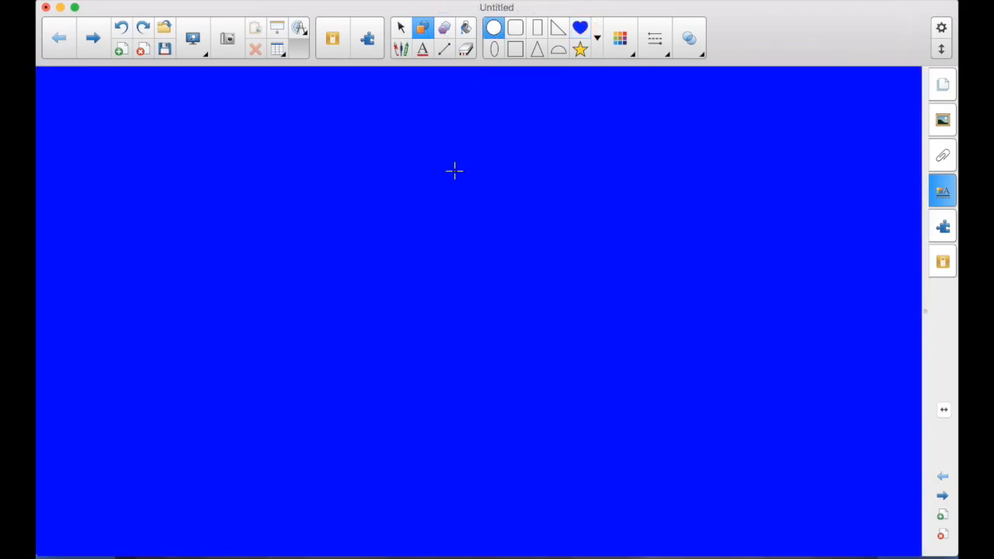
Draw a circle on the new page and set its fill to No fill.
{"action": "left_click_drag", "start_coordinate": [453, 171], "coordinate": [376, 246]}
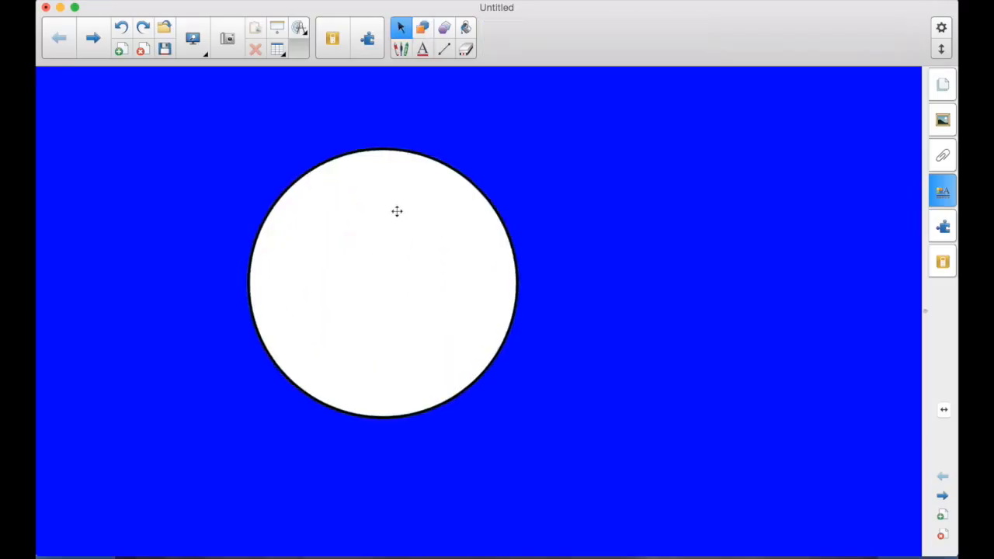
{"action": "mouse_move", "coordinate": [394, 274]}
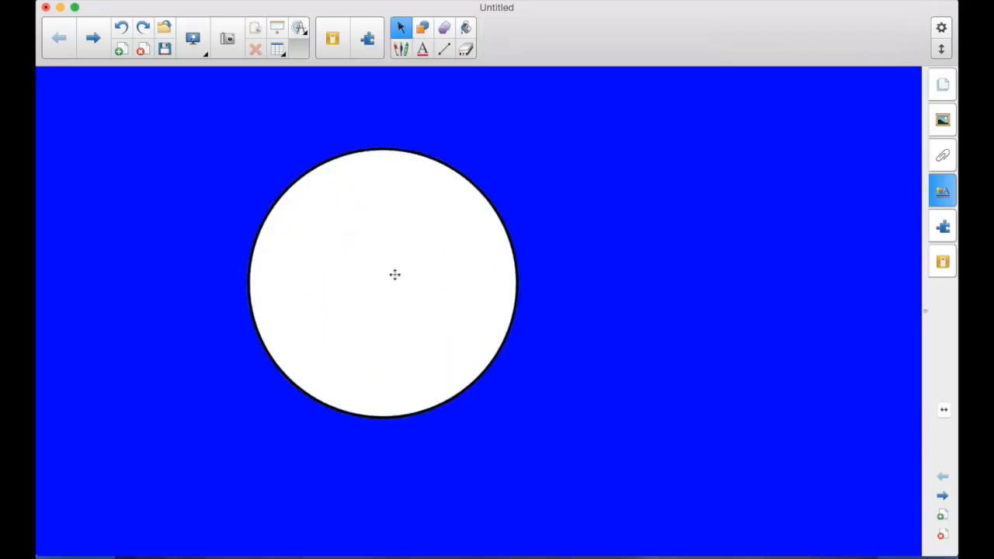
{"action": "left_click_drag", "start_coordinate": [394, 273], "coordinate": [557, 318]}
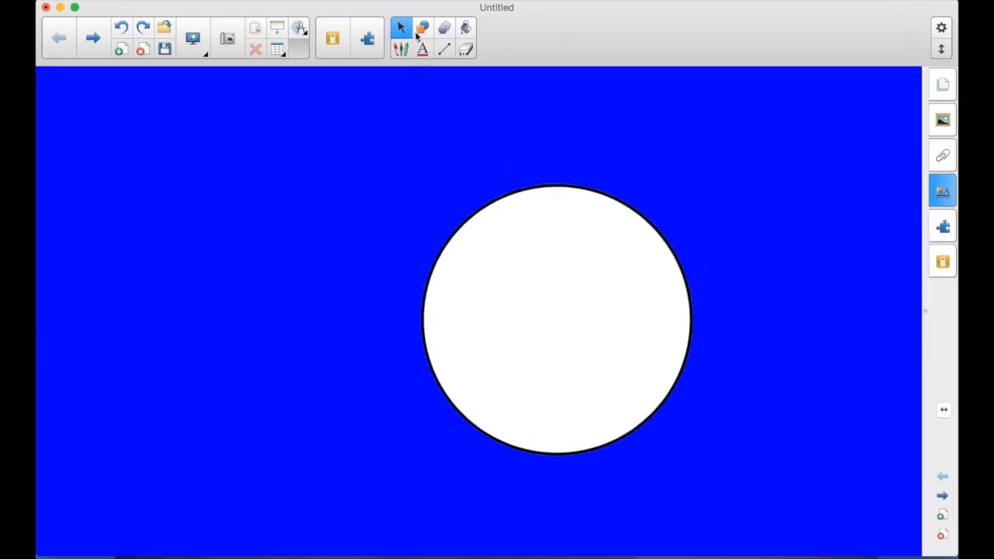
{"action": "left_click", "coordinate": [556, 313]}
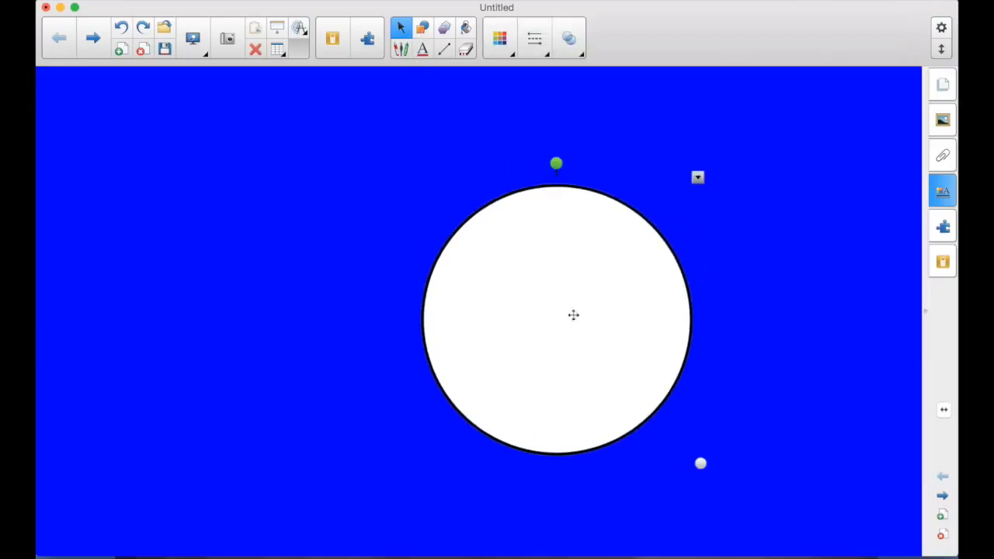
{"action": "left_click", "coordinate": [941, 190]}
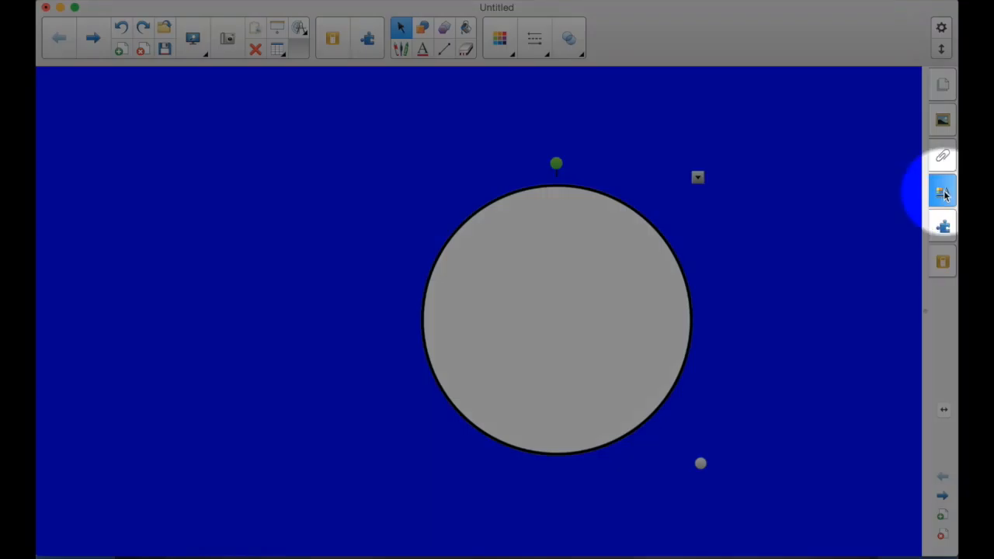
{"action": "left_click", "coordinate": [942, 193]}
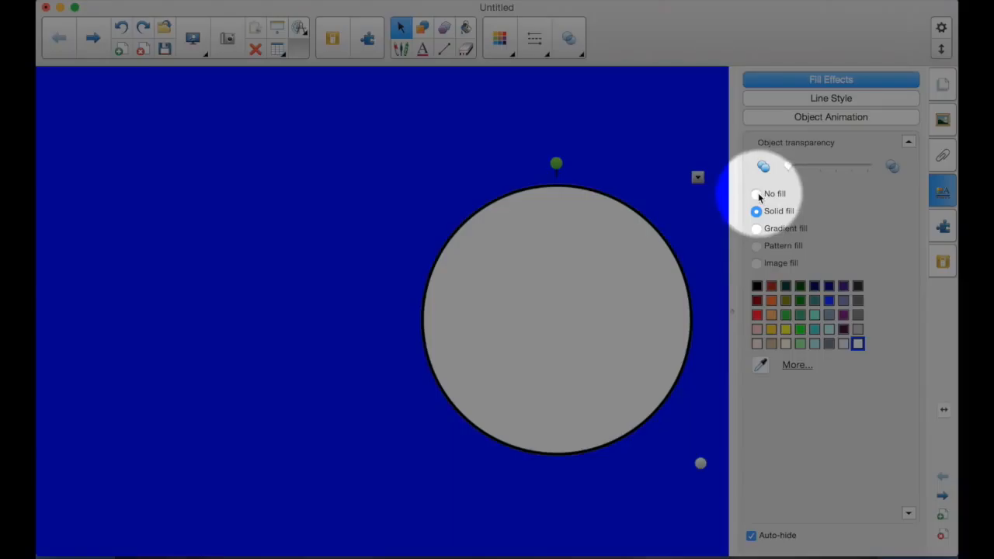
{"action": "left_click", "coordinate": [755, 193]}
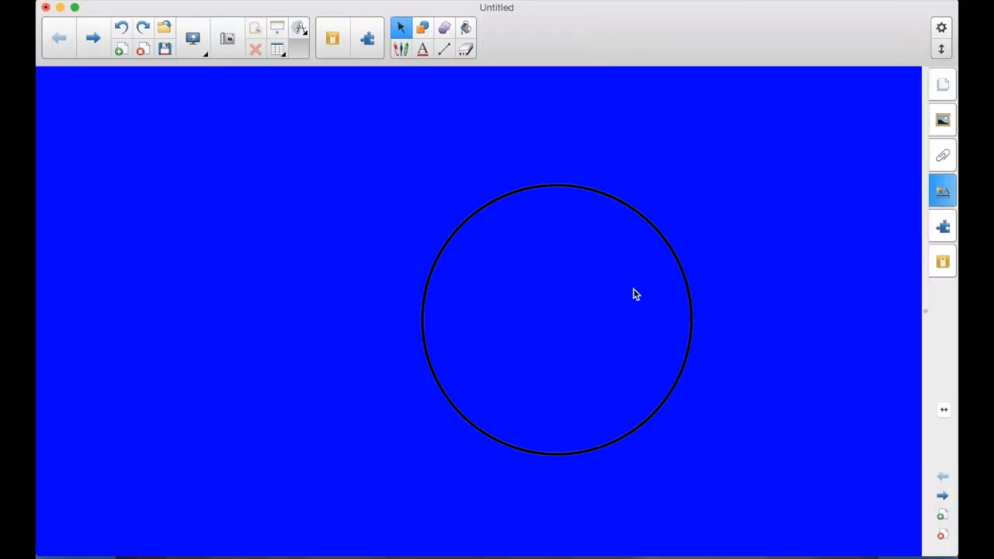
Reposition the hollow circle and move the red heart so it overlaps it.
{"action": "left_click_drag", "start_coordinate": [635, 294], "coordinate": [499, 320]}
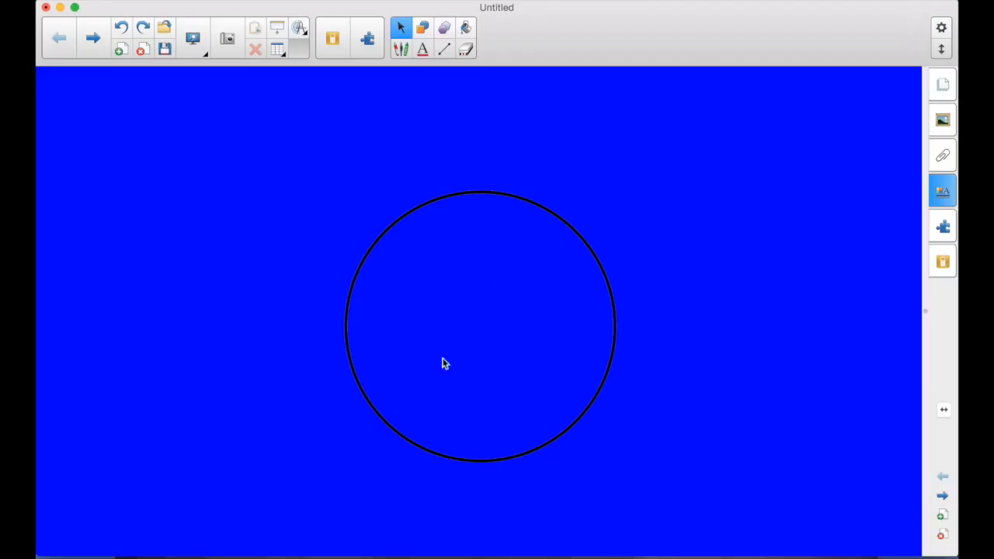
{"action": "mouse_move", "coordinate": [490, 310]}
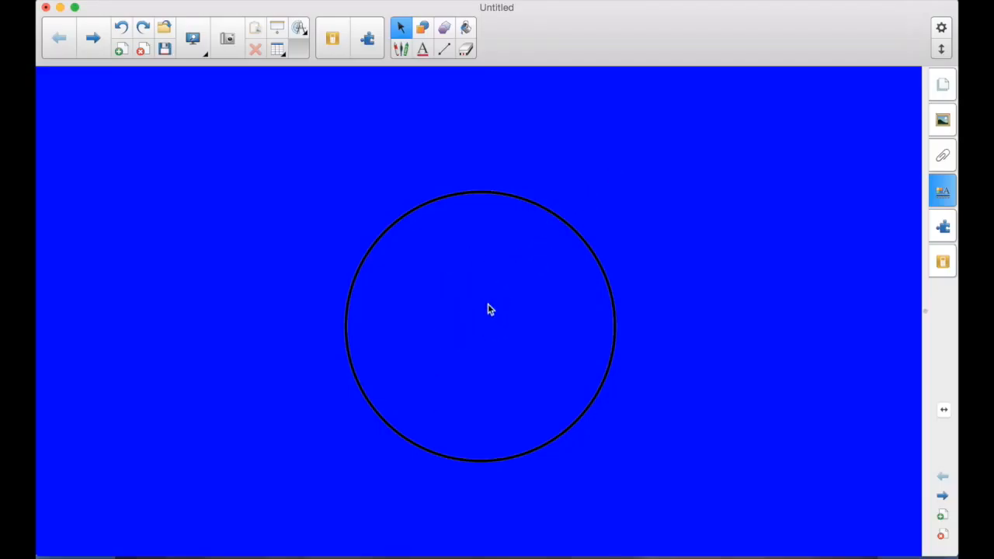
{"action": "mouse_move", "coordinate": [660, 315]}
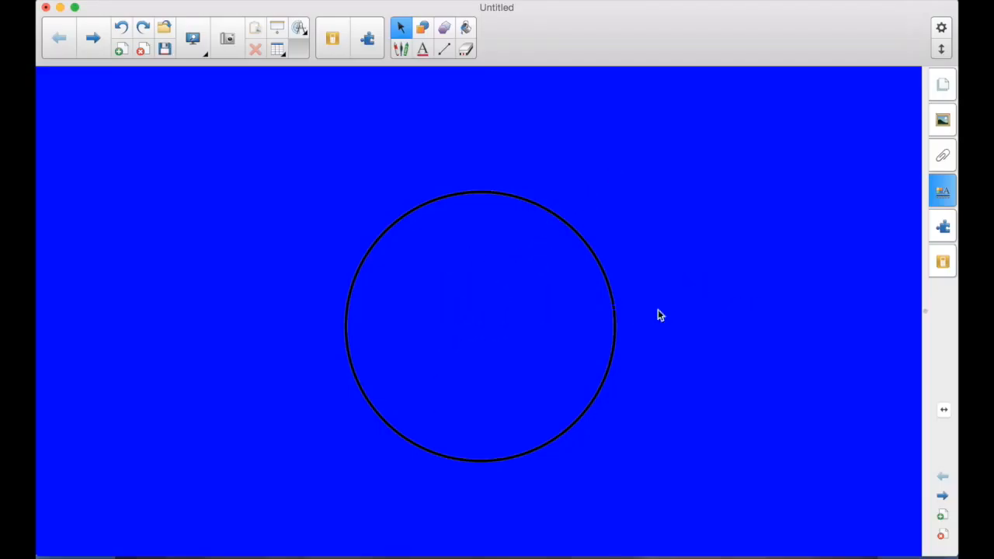
{"action": "mouse_move", "coordinate": [515, 267]}
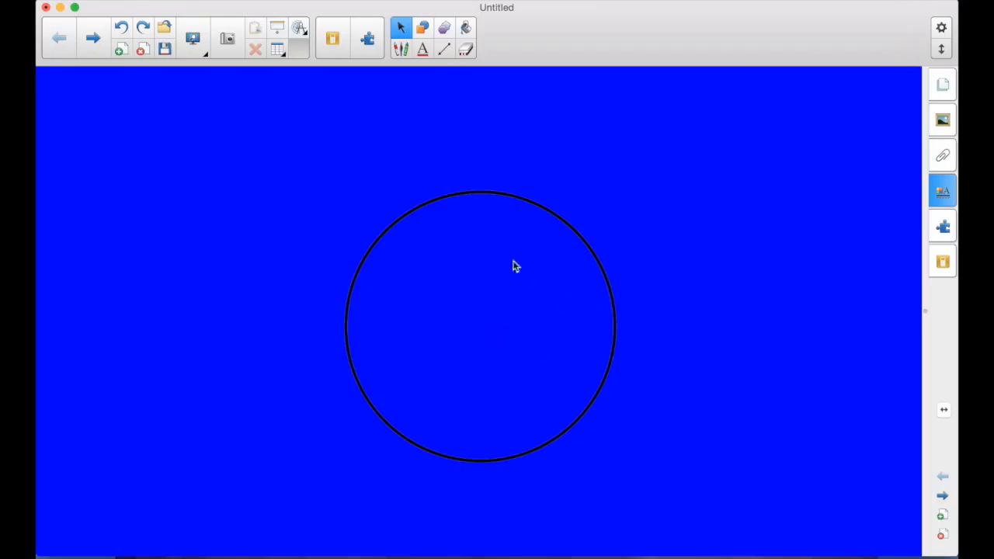
{"action": "left_click_drag", "start_coordinate": [515, 267], "coordinate": [474, 211]}
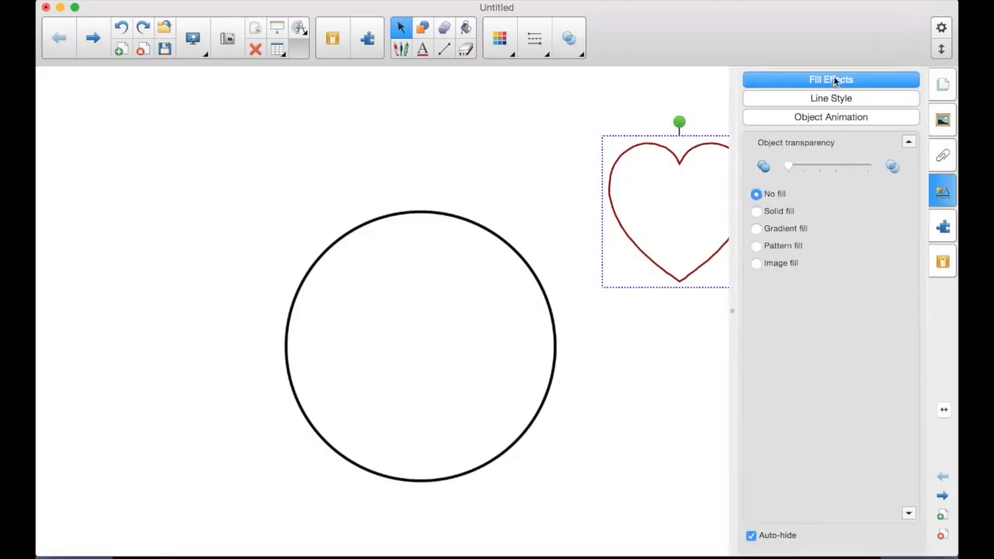
{"action": "mouse_move", "coordinate": [674, 363]}
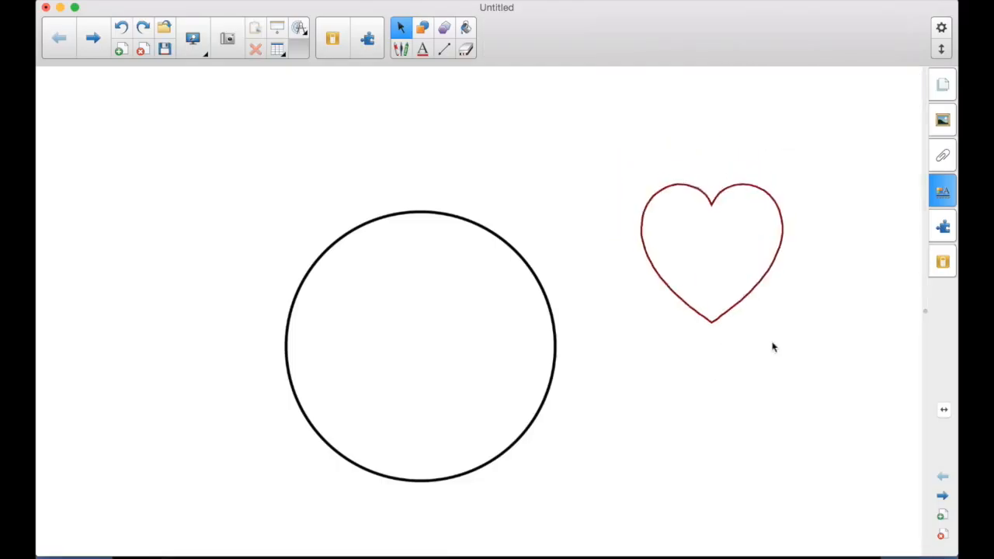
{"action": "left_click_drag", "start_coordinate": [711, 252], "coordinate": [547, 298]}
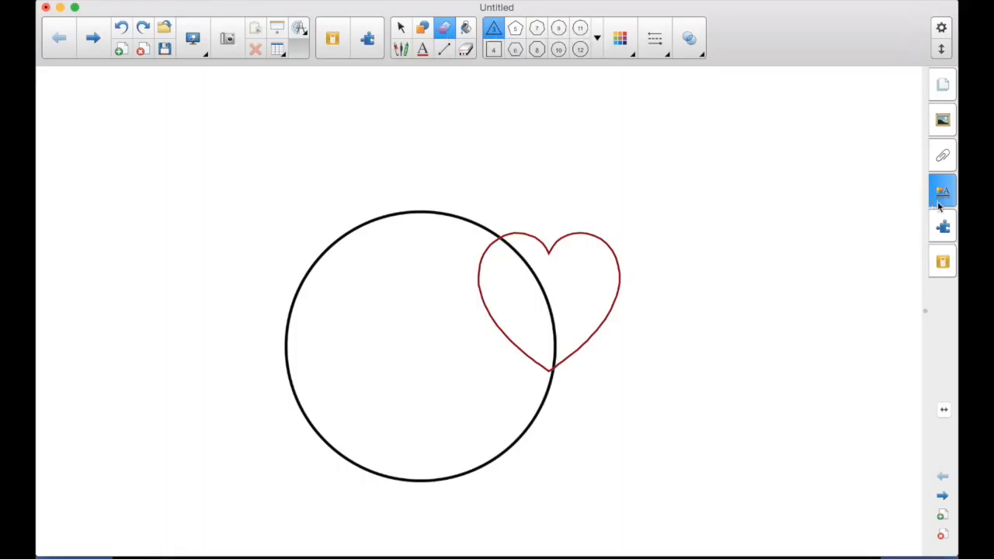
Bring up the triangle tool's fill settings before drawing it above the circle.
{"action": "left_click", "coordinate": [942, 191]}
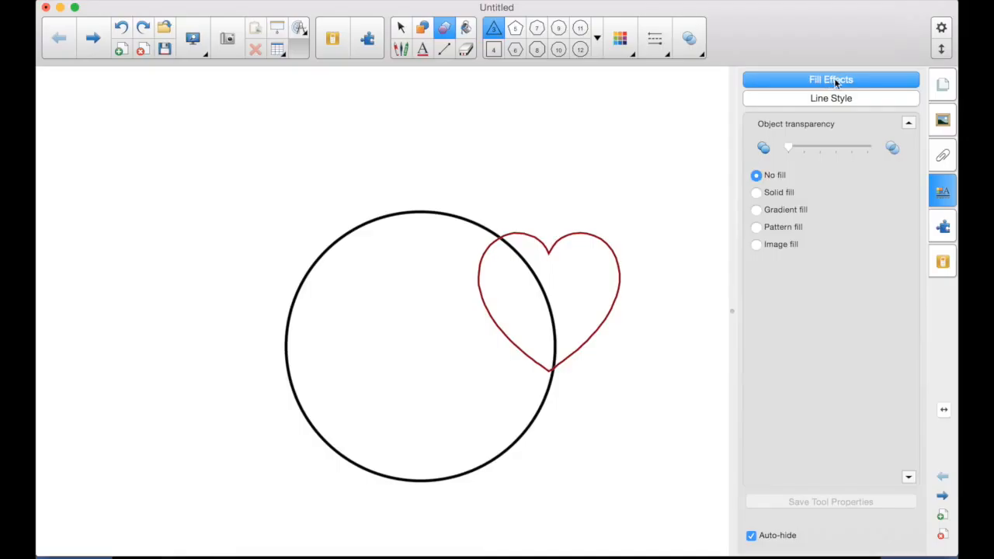
{"action": "left_click", "coordinate": [755, 192]}
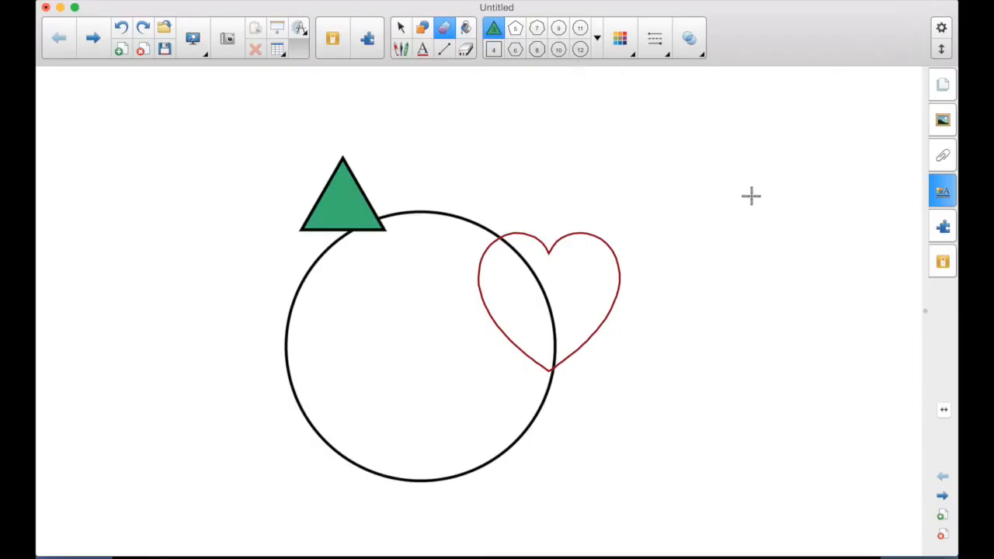
{"action": "mouse_move", "coordinate": [614, 211]}
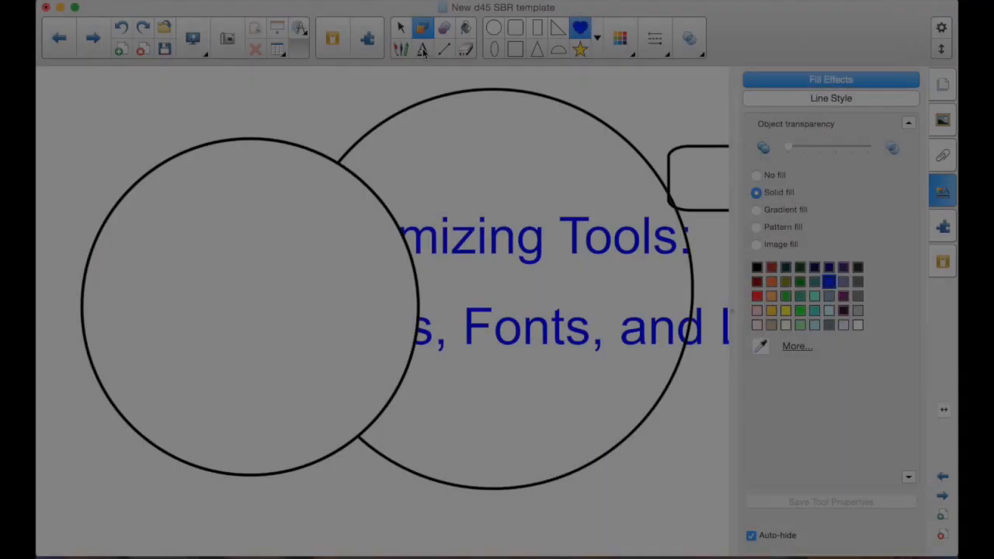
Place the word 'text' on the page in green Bauhaus 93, then deselect it.
{"action": "left_click", "coordinate": [494, 28]}
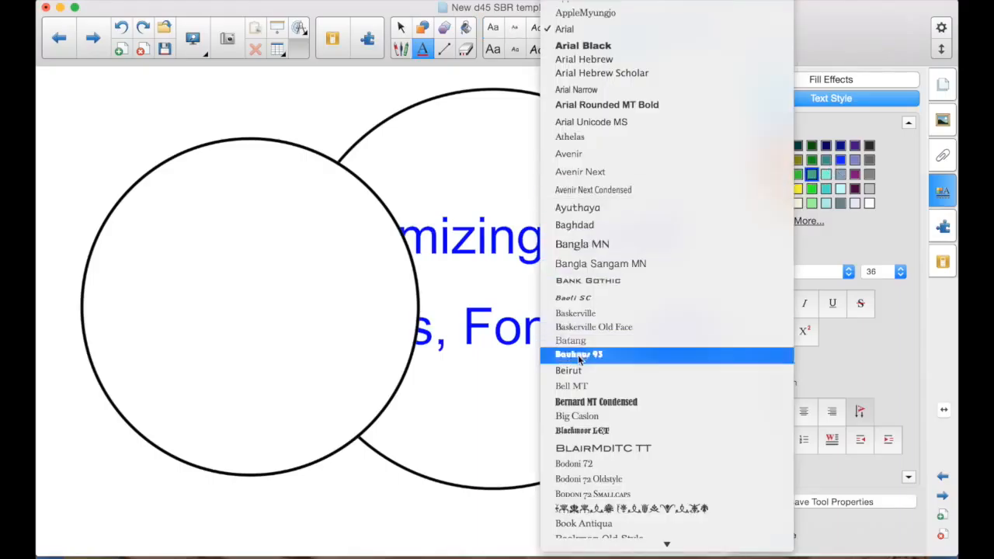
{"action": "left_click", "coordinate": [578, 354]}
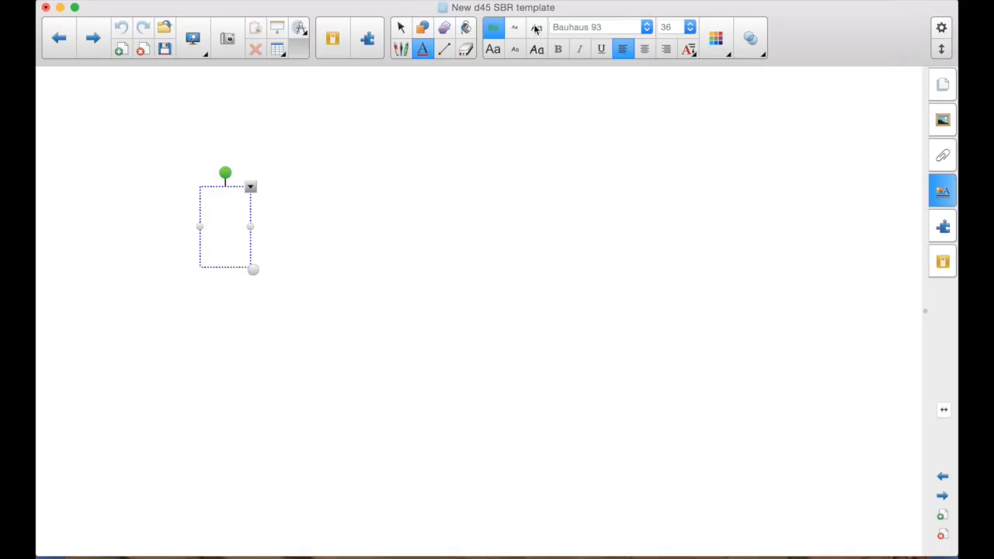
{"action": "left_click", "coordinate": [538, 28]}
{"action": "type", "text": "text"}
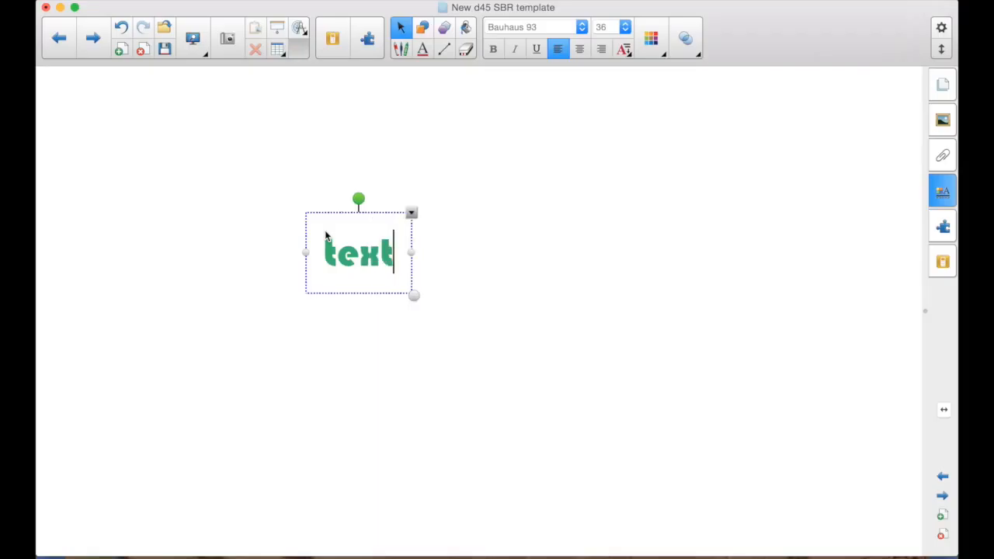
{"action": "mouse_move", "coordinate": [438, 183]}
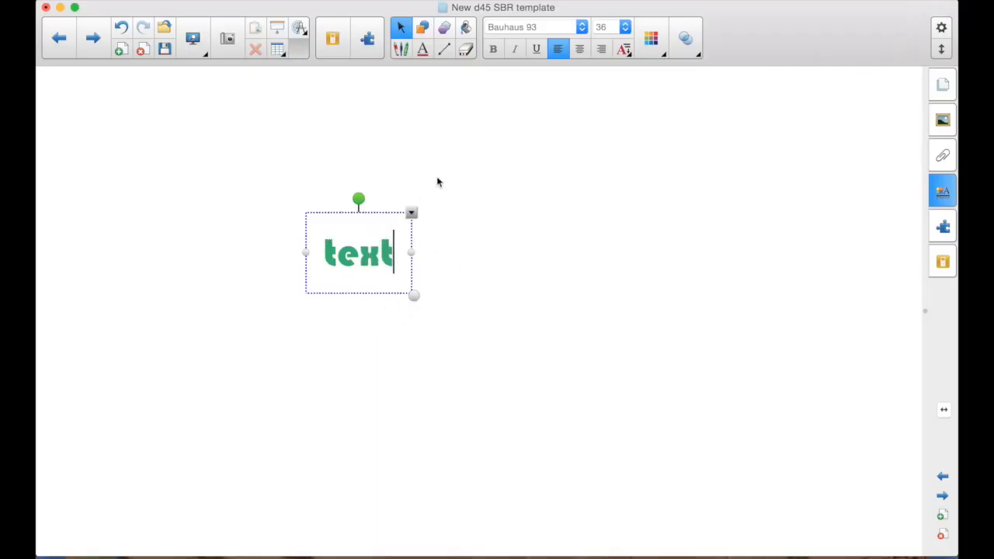
{"action": "left_click", "coordinate": [494, 28]}
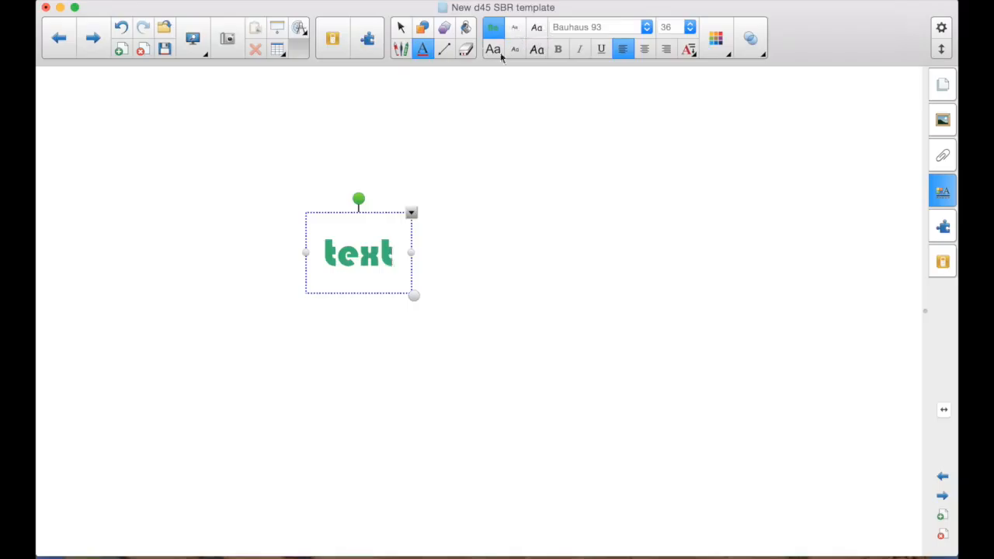
{"action": "left_click", "coordinate": [391, 252]}
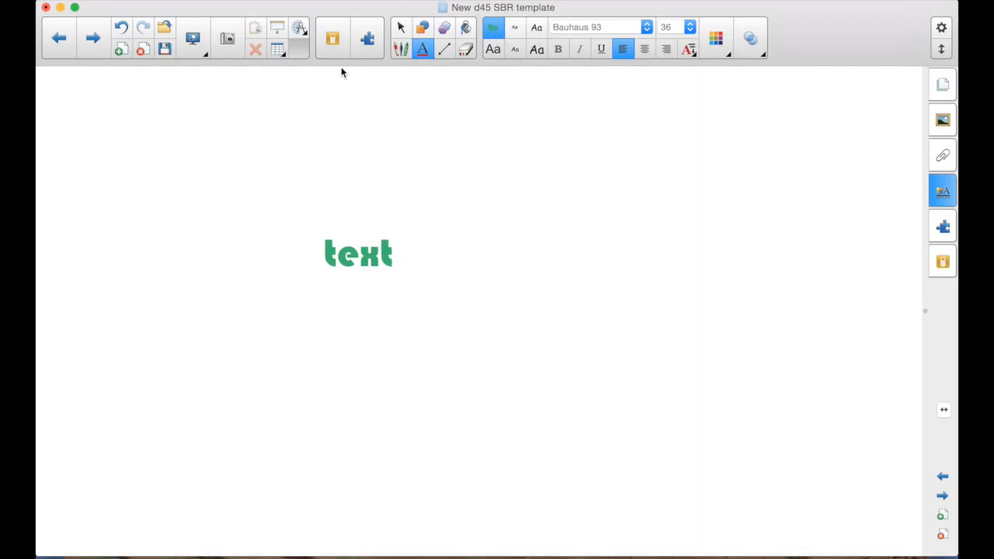
{"action": "left_click", "coordinate": [445, 48]}
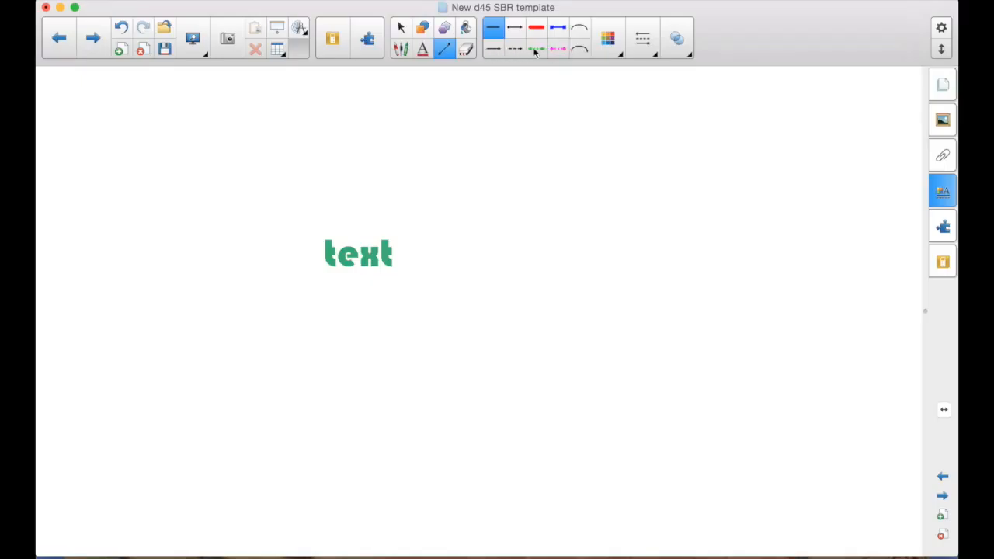
Set the Lines tool to black, plain solid style with a round dot end.
{"action": "left_click", "coordinate": [557, 48]}
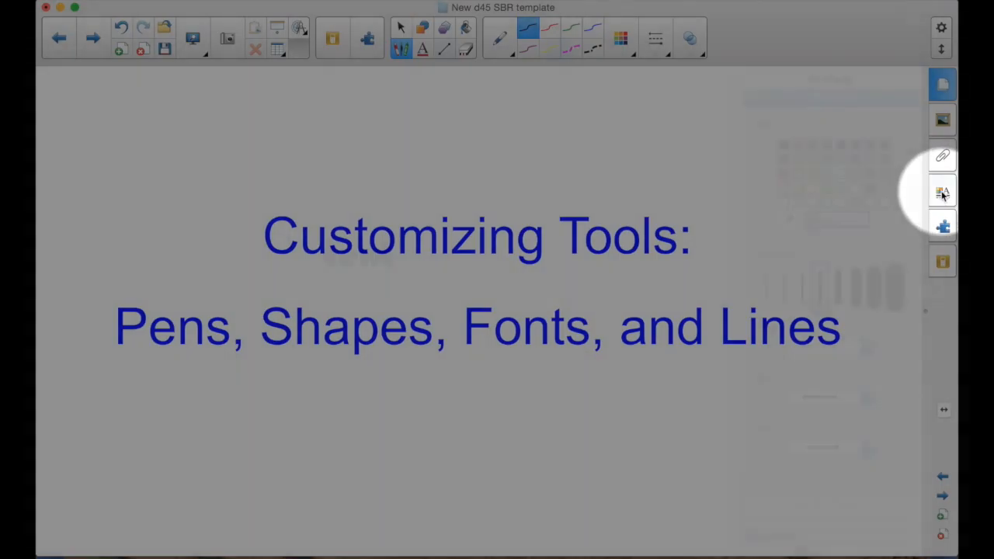
{"action": "left_click", "coordinate": [941, 191]}
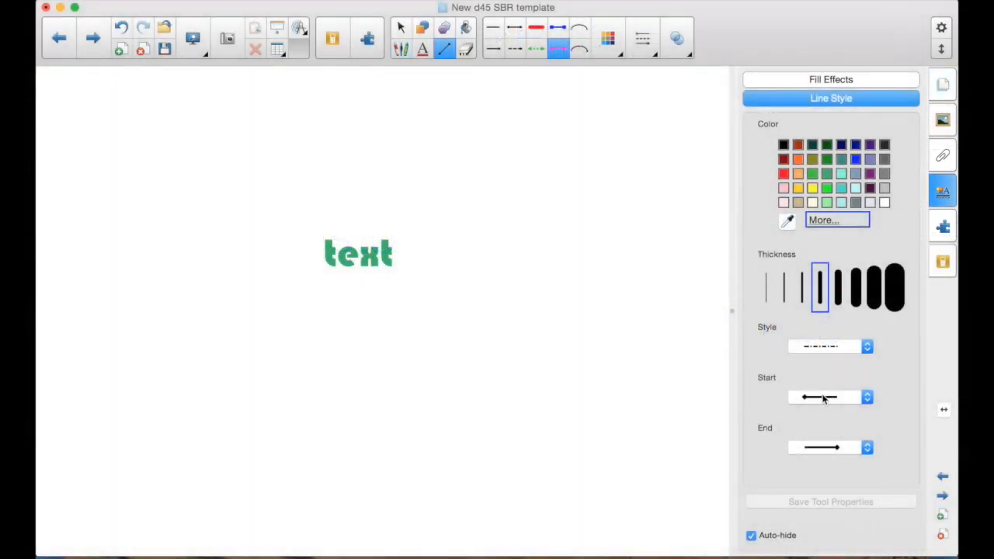
{"action": "left_click", "coordinate": [783, 144]}
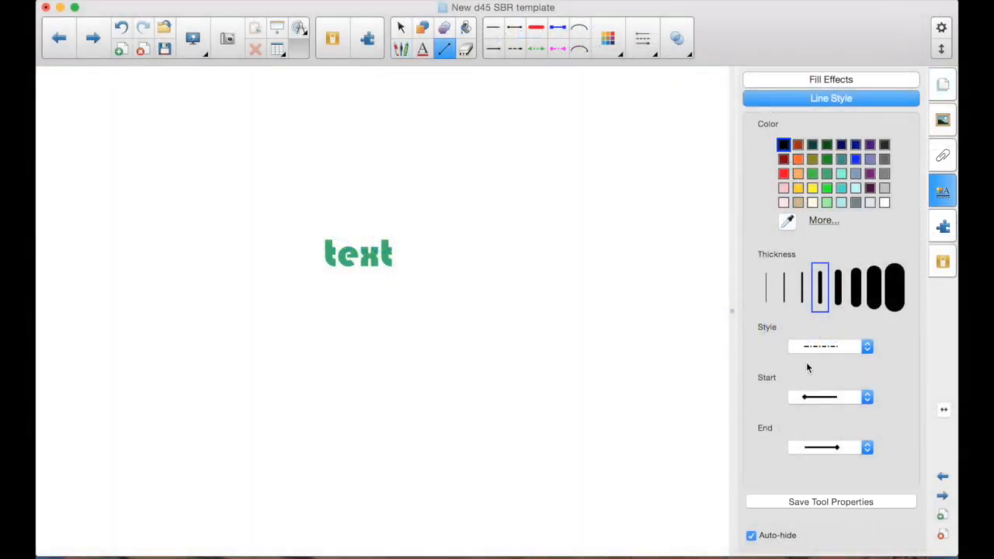
{"action": "left_click", "coordinate": [867, 346]}
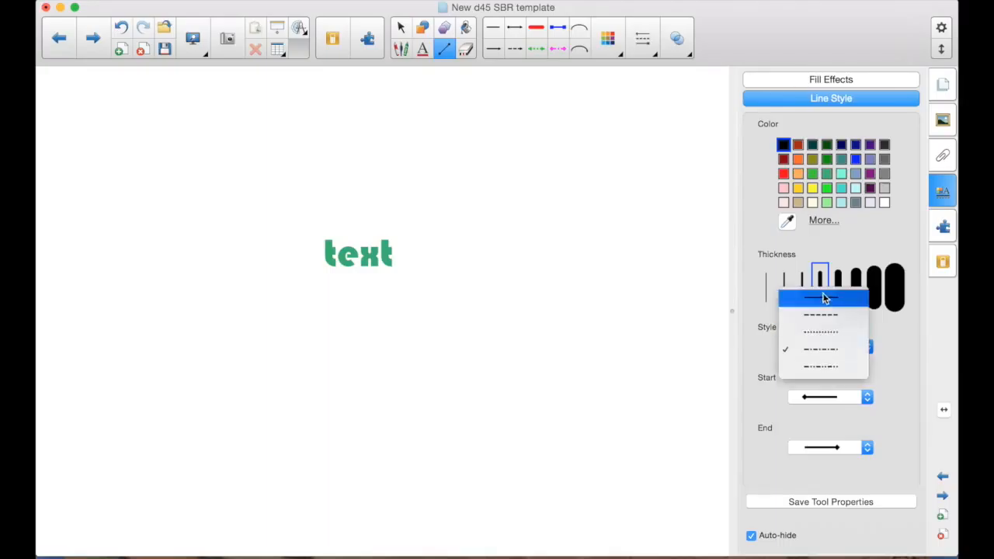
{"action": "left_click", "coordinate": [820, 298]}
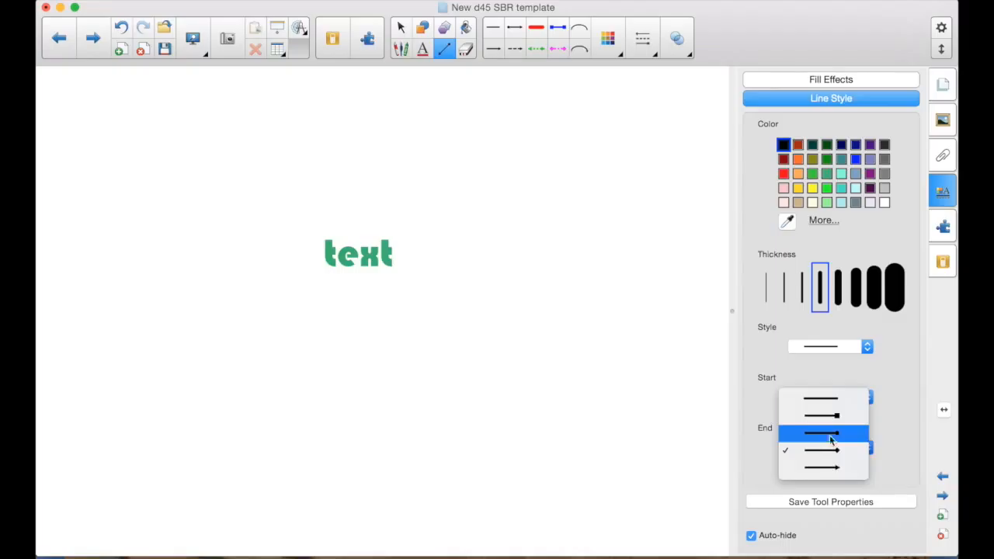
{"action": "left_click", "coordinate": [831, 432]}
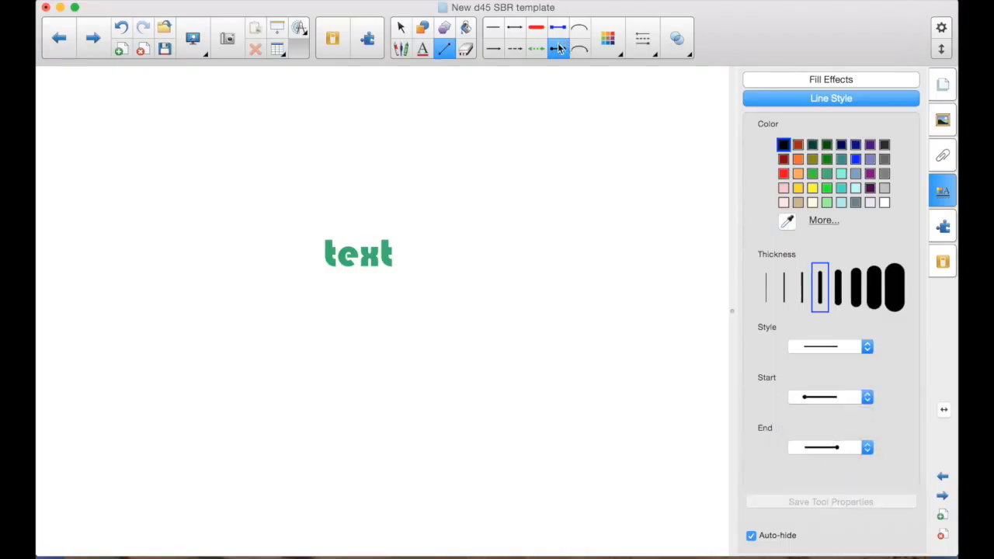
Draw a test line across the page and return to the line style settings.
{"action": "left_click_drag", "start_coordinate": [326, 146], "coordinate": [655, 146]}
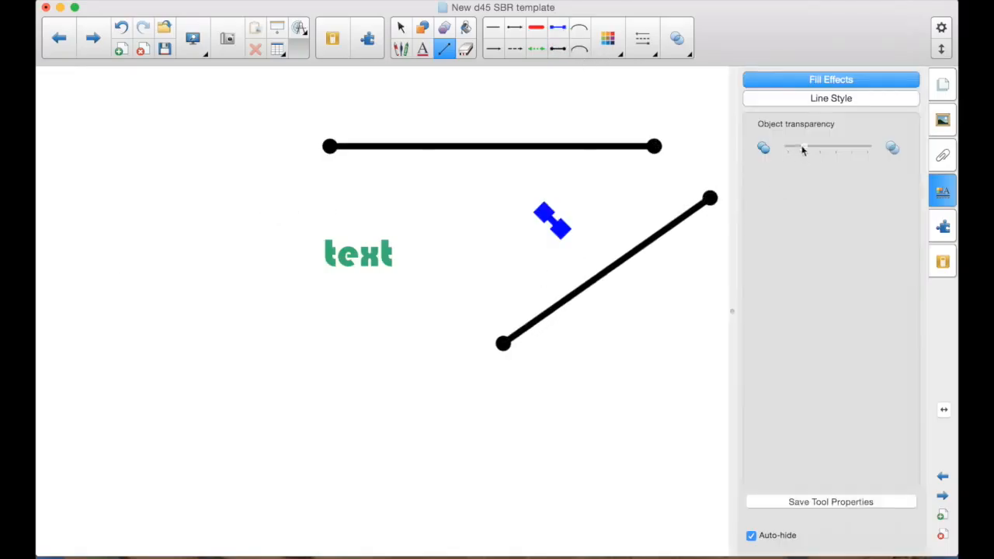
{"action": "left_click", "coordinate": [831, 97]}
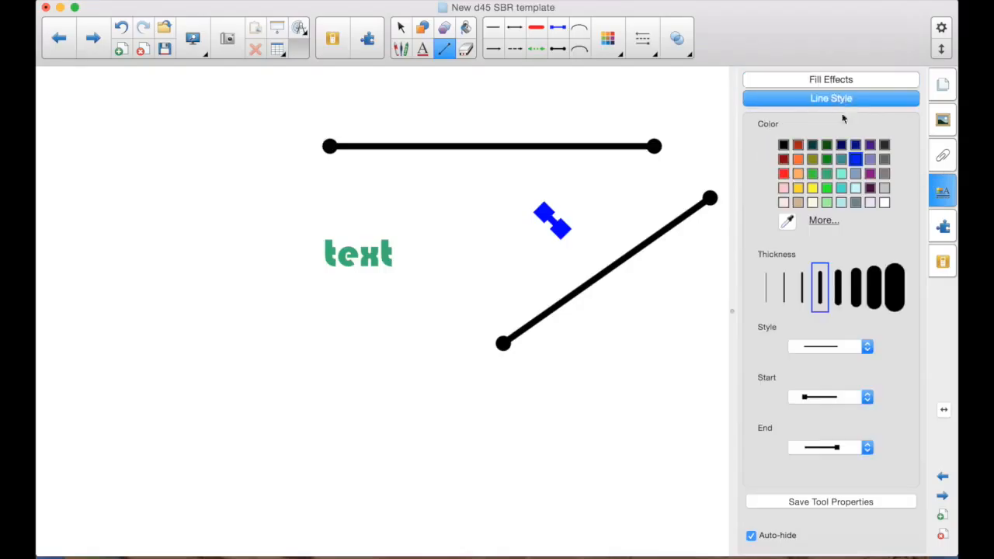
{"action": "left_click", "coordinate": [830, 79]}
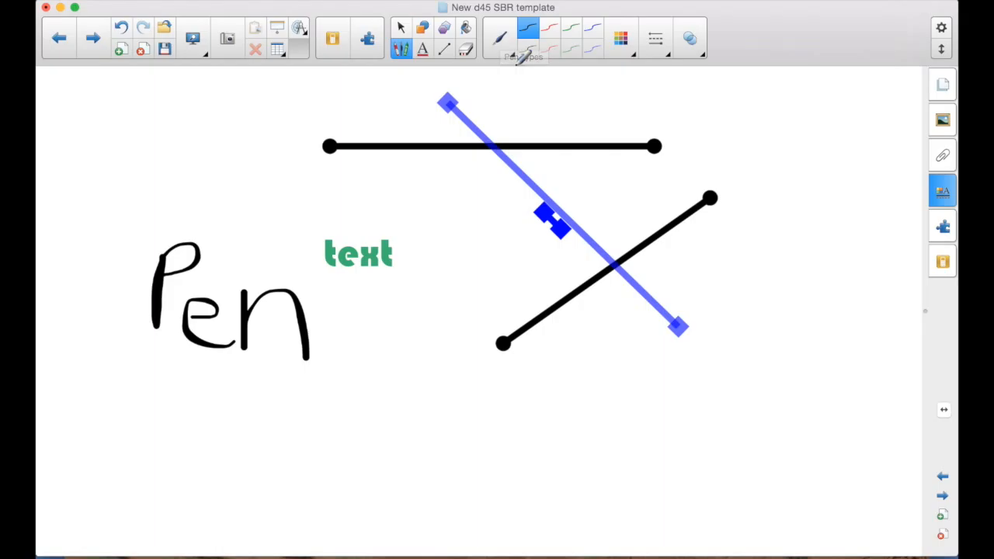
{"action": "mouse_move", "coordinate": [754, 422]}
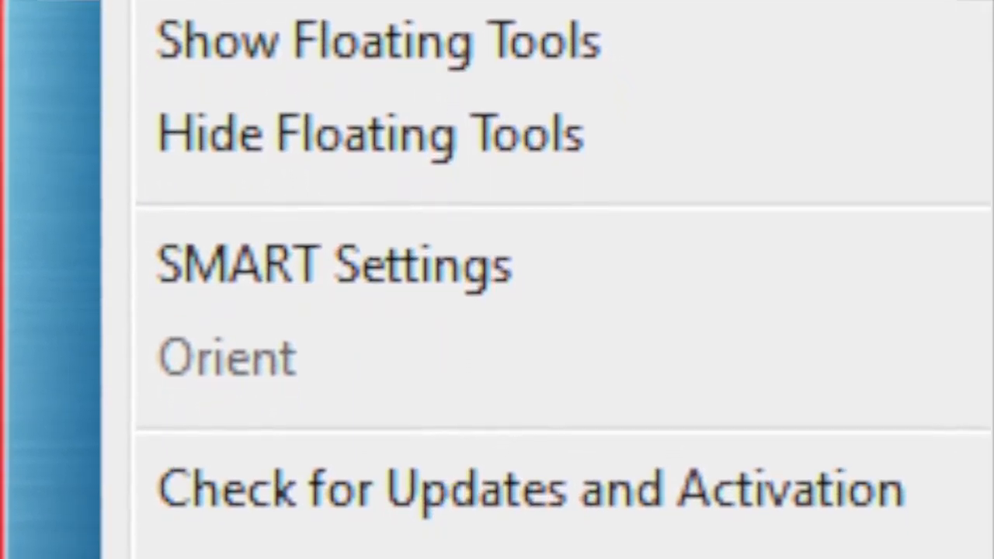
Enable Use Calligraphic Ink in Pen and Button Settings and confirm with OK.
{"action": "left_click", "coordinate": [332, 264]}
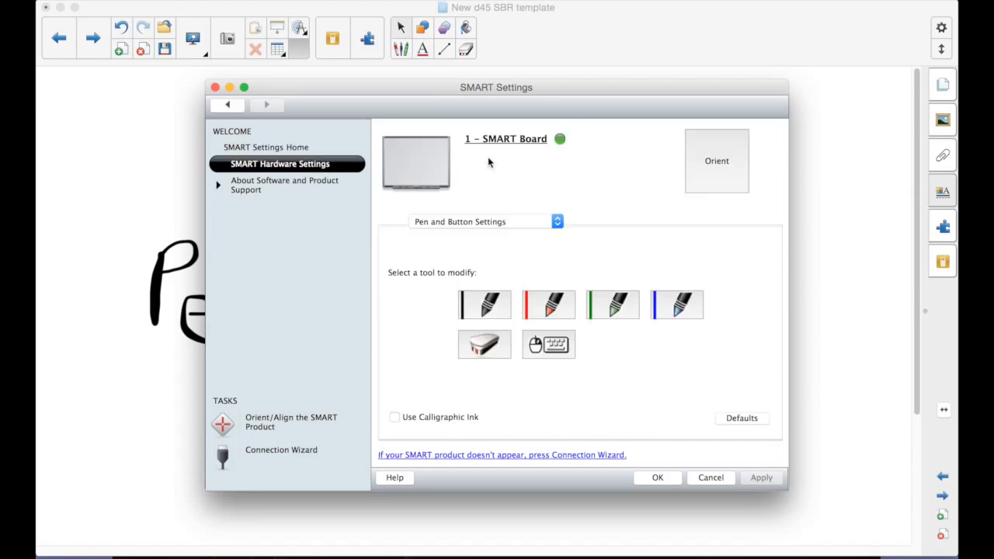
{"action": "mouse_move", "coordinate": [423, 225]}
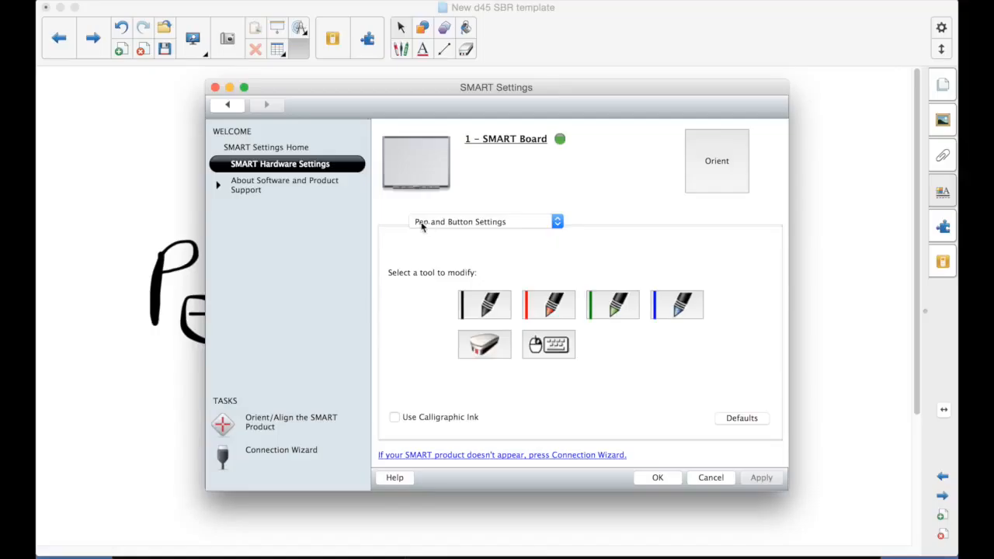
{"action": "mouse_move", "coordinate": [403, 420]}
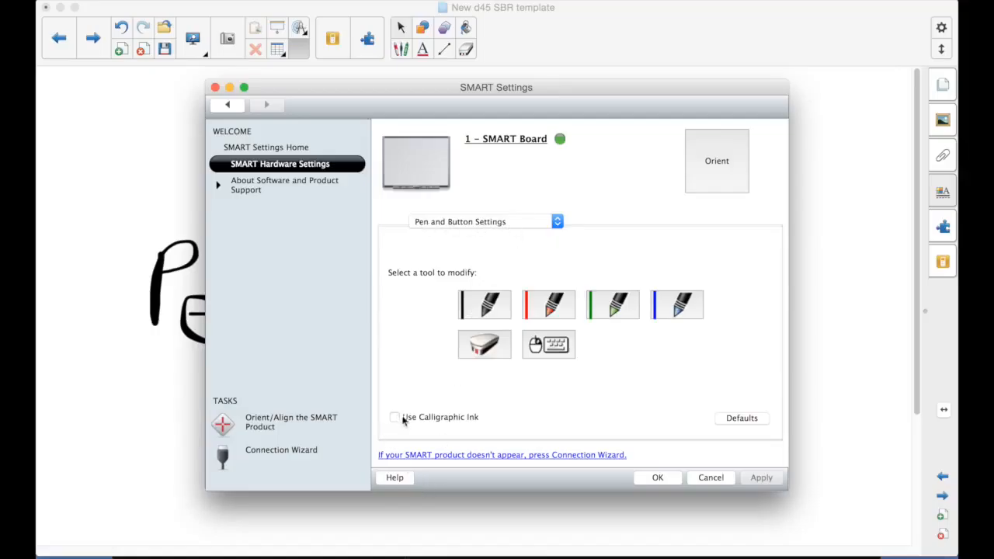
{"action": "left_click", "coordinate": [394, 416]}
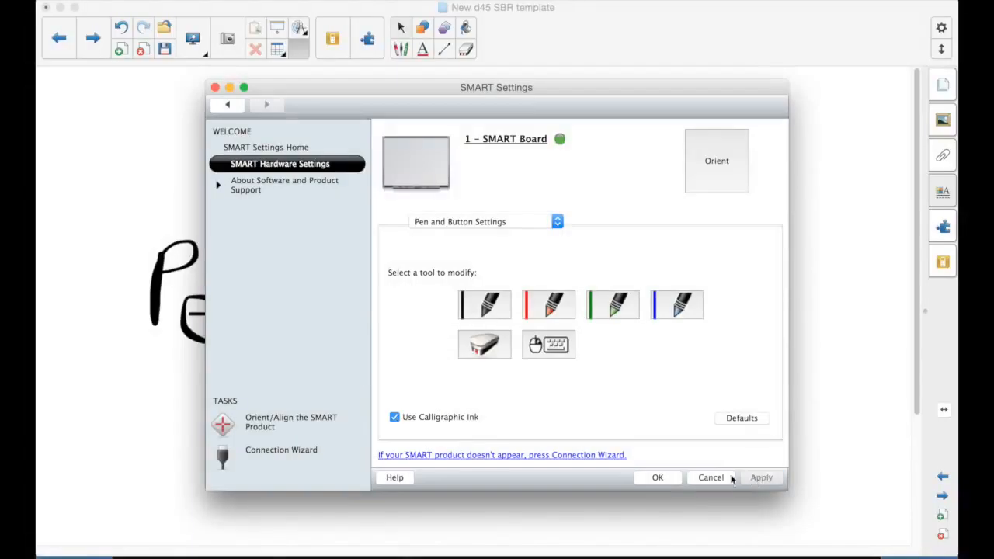
{"action": "left_click", "coordinate": [711, 477]}
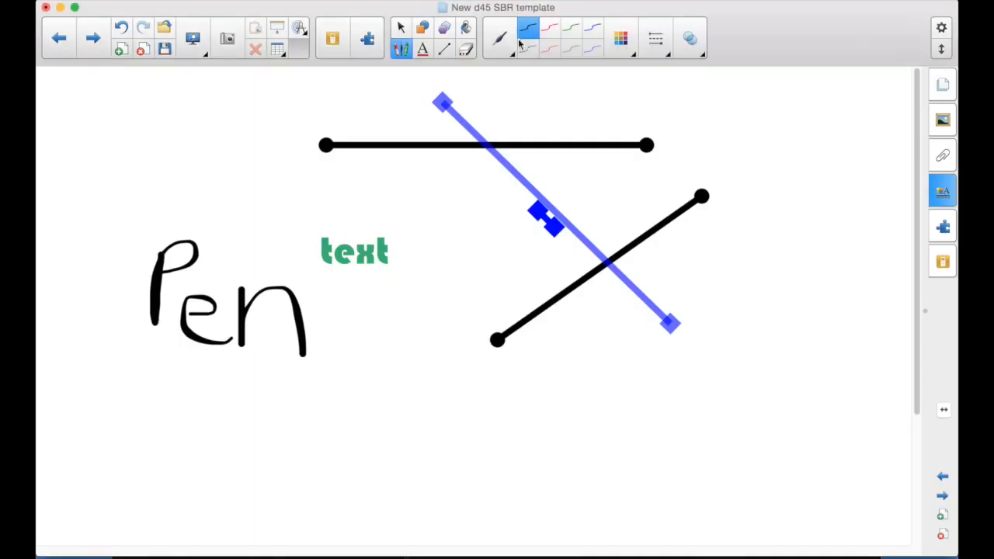
{"action": "mouse_move", "coordinate": [521, 43]}
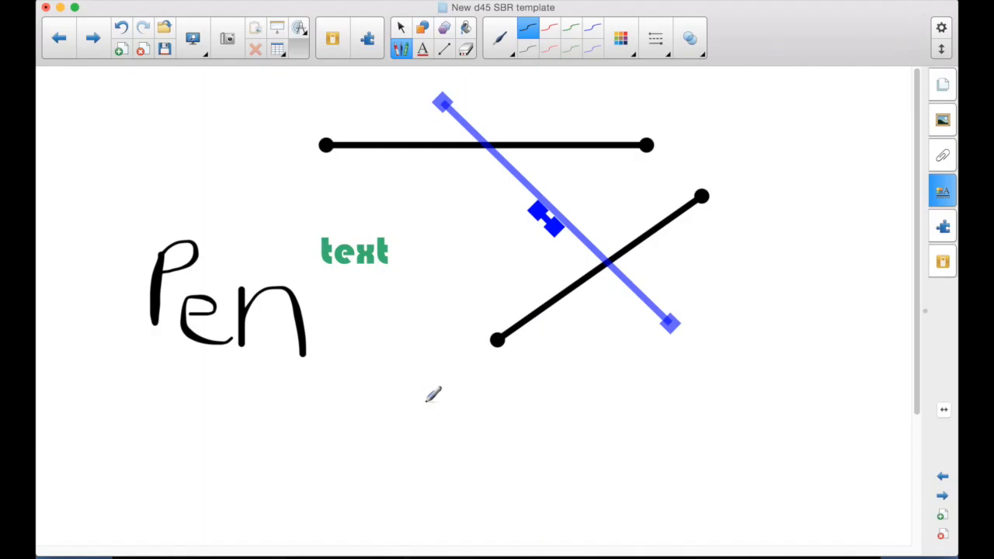
{"action": "mouse_move", "coordinate": [507, 389]}
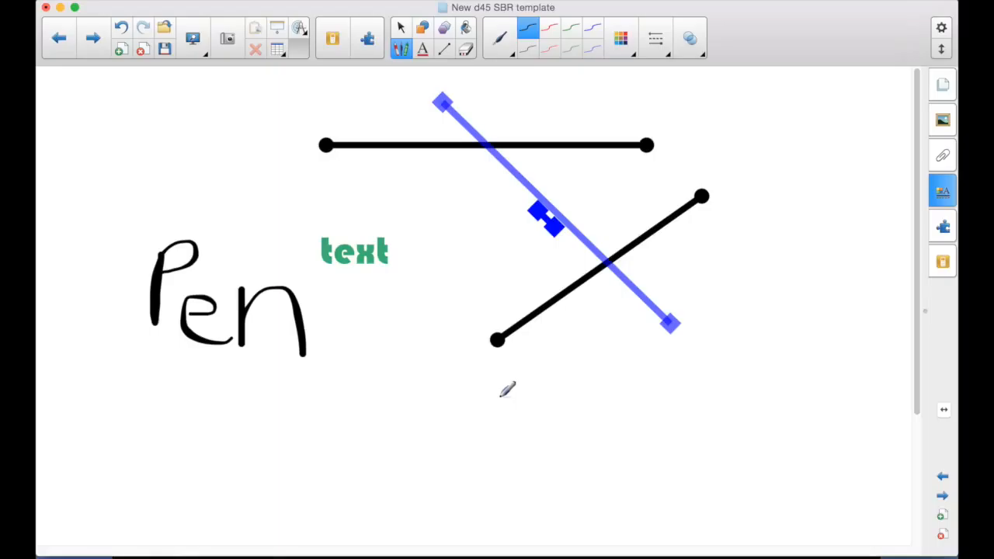
{"action": "mouse_move", "coordinate": [472, 216]}
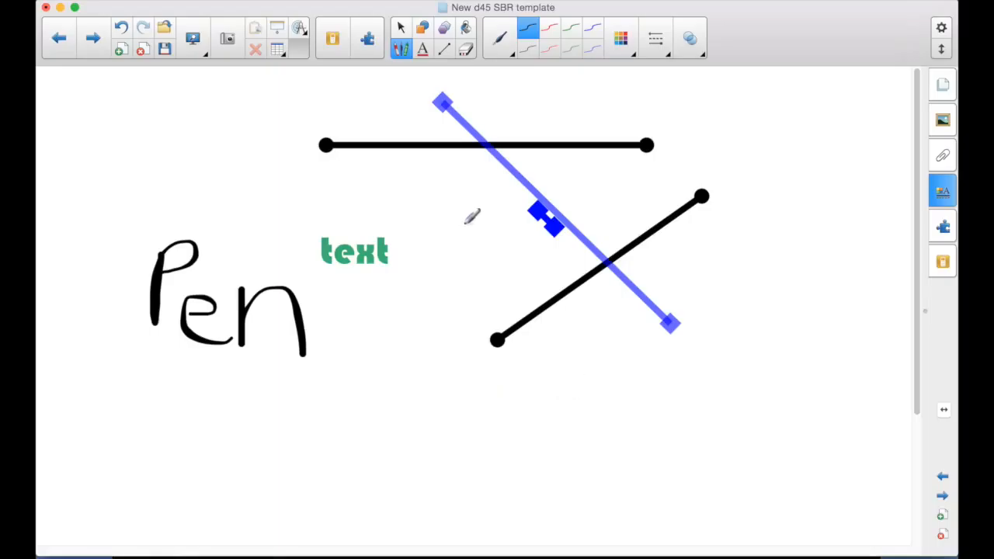
{"action": "mouse_move", "coordinate": [404, 407]}
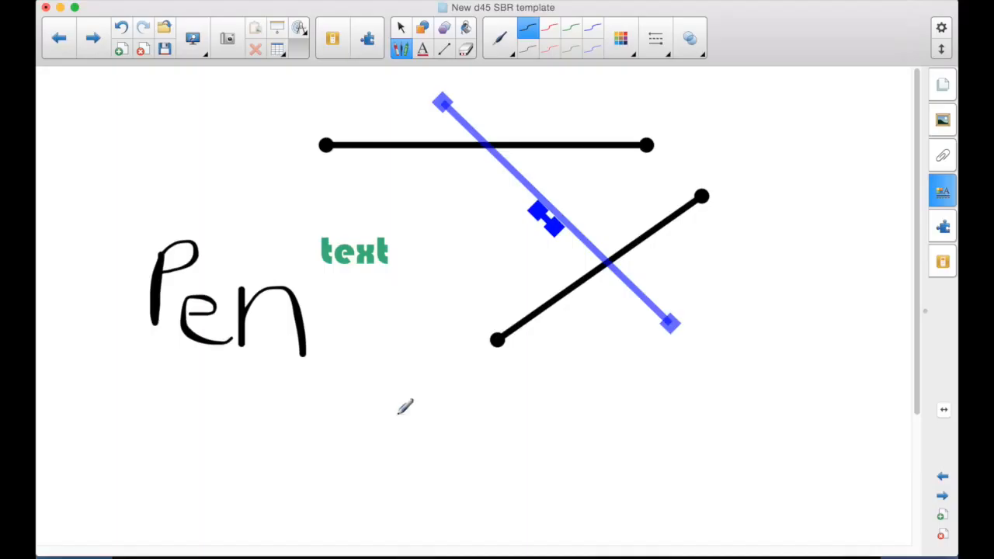
{"action": "mouse_move", "coordinate": [422, 351]}
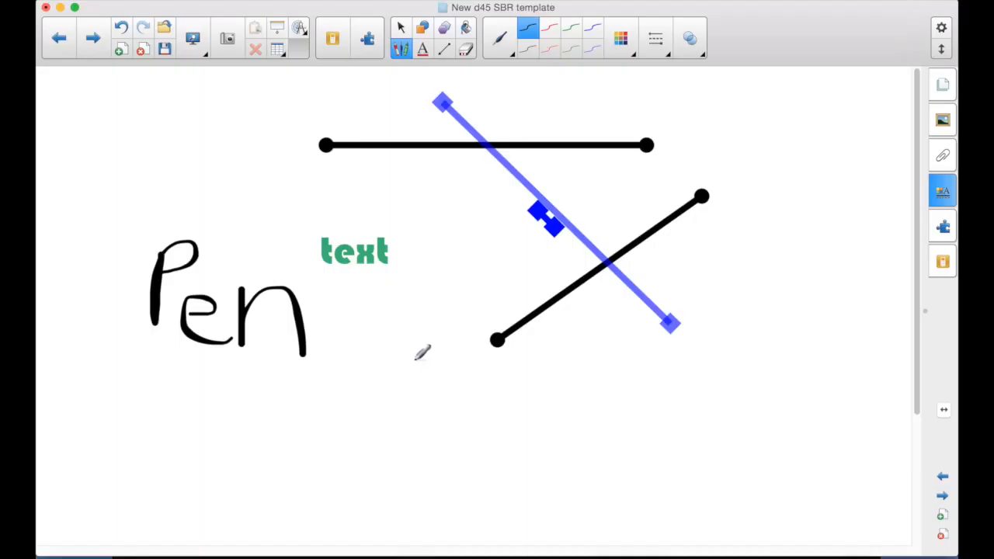